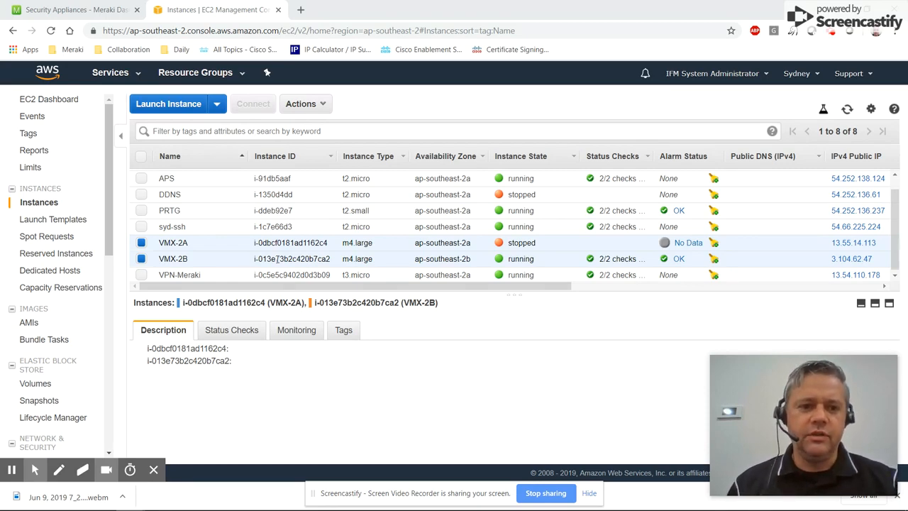
Navigate from EC2 to the VPC console's Route Tables list via the Services search
left_click(110, 73)
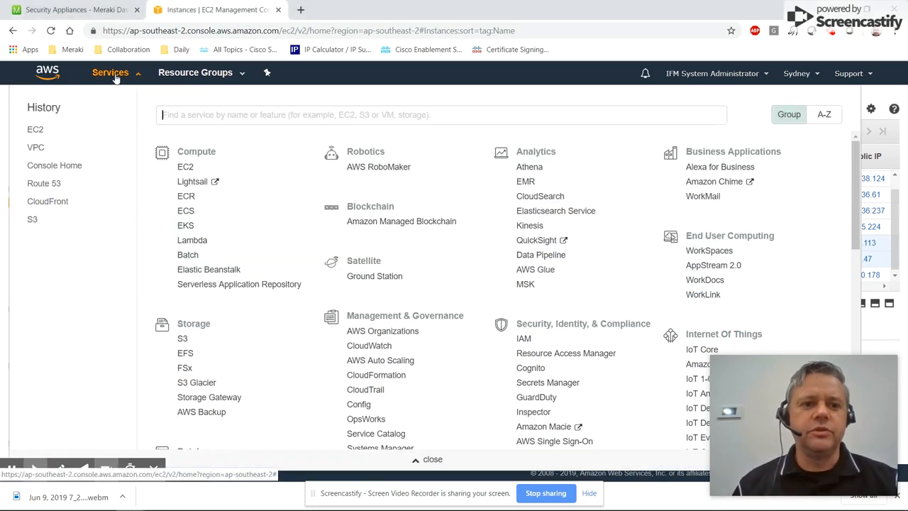
type("vpc")
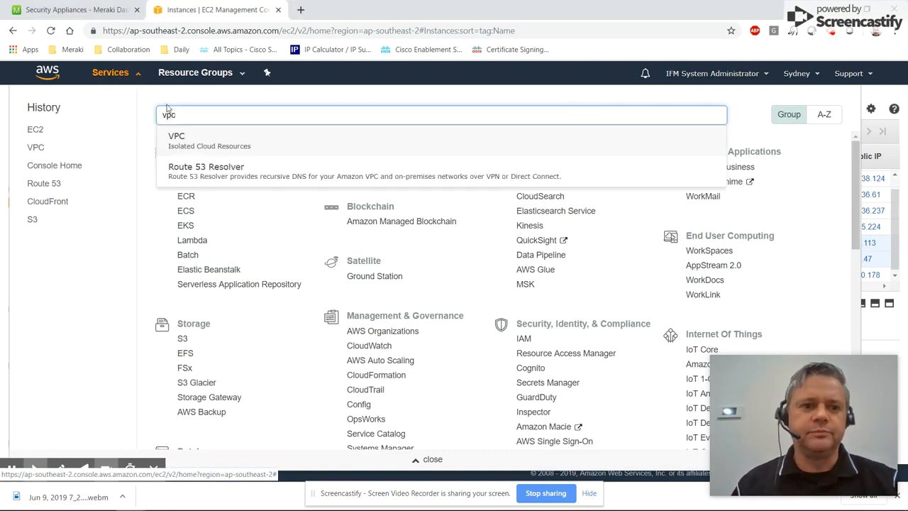
left_click(176, 136)
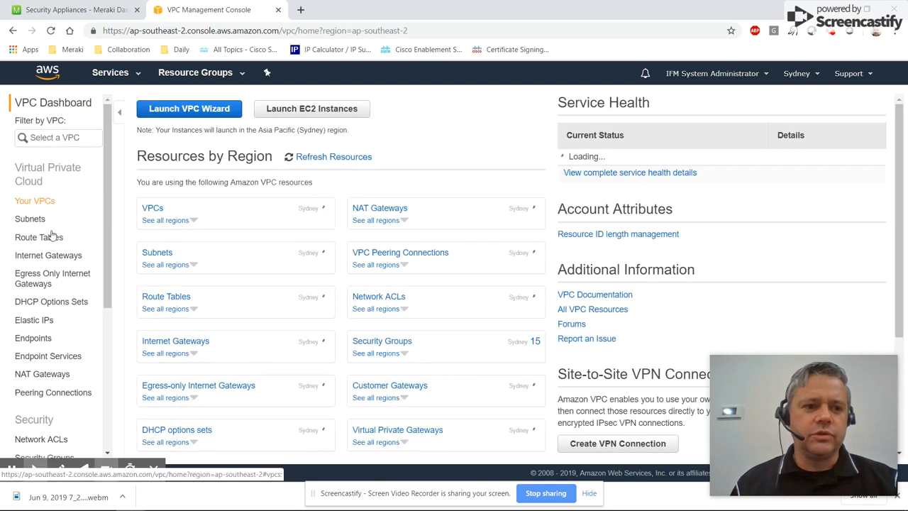
left_click(39, 237)
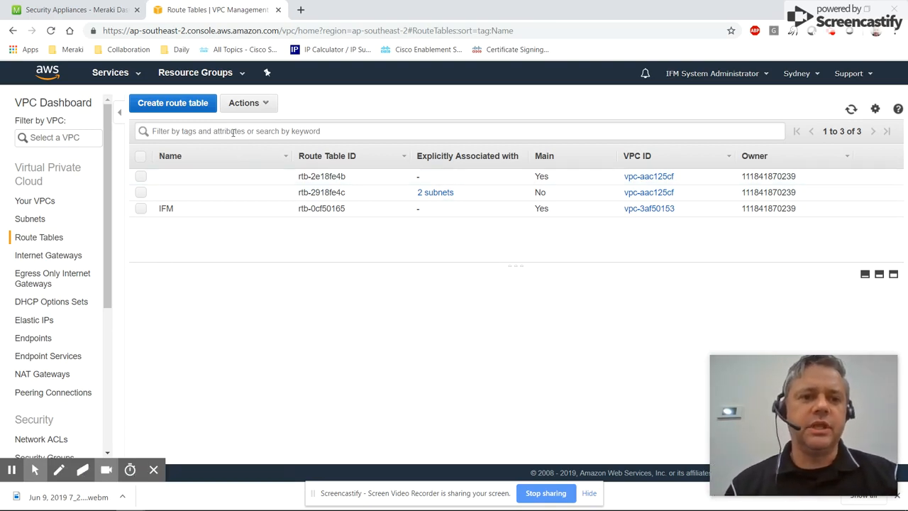
Create route table VMX-2A-UP in vpc-3af50153 and dismiss the confirmation
left_click(173, 102)
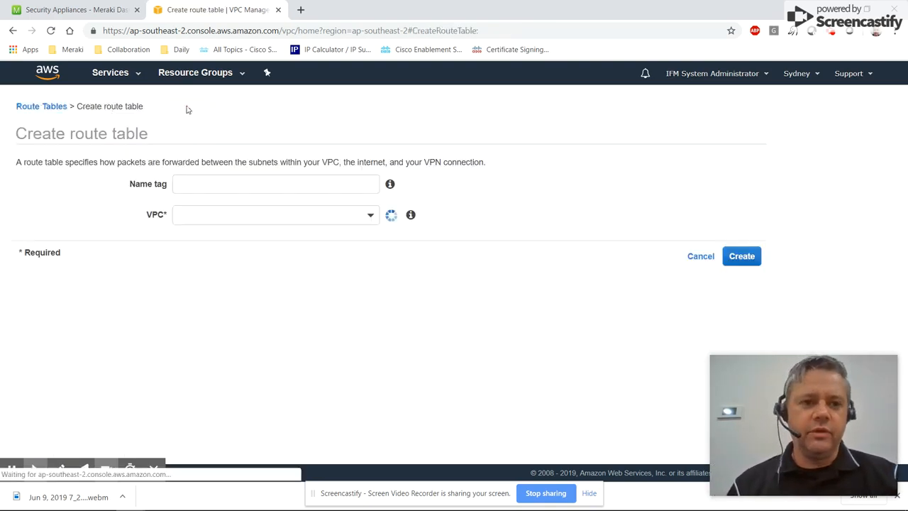
left_click(275, 184)
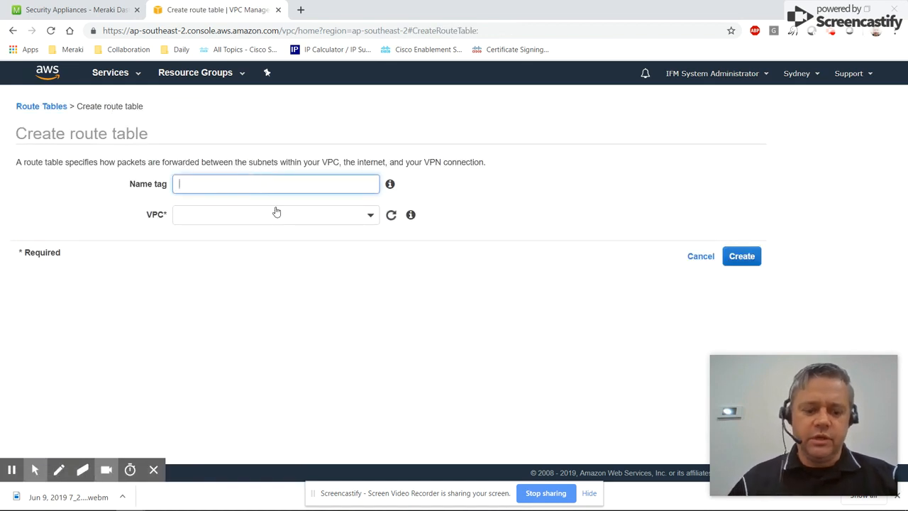
type("VMX-2")
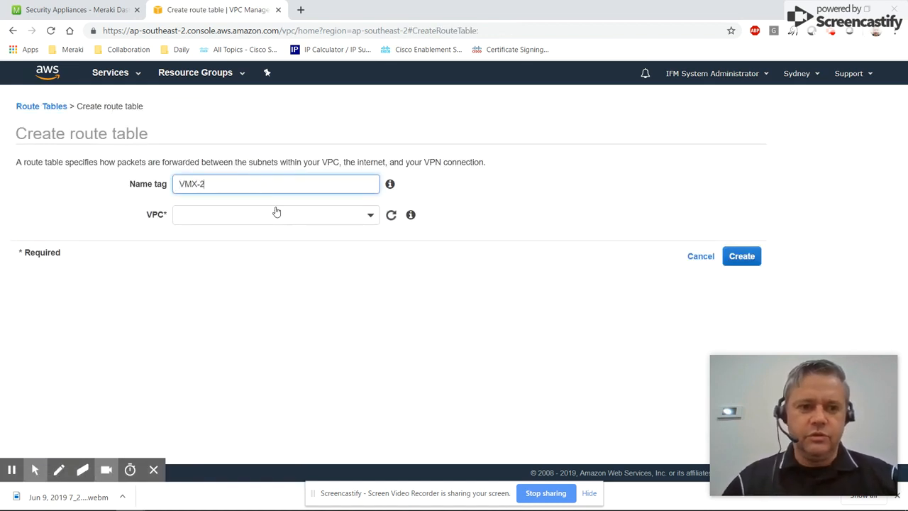
type("A-UOP")
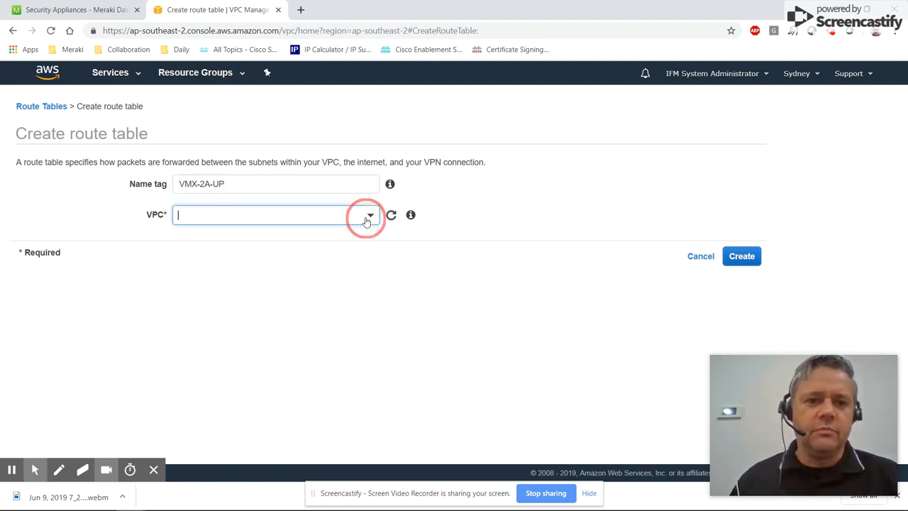
left_click(369, 215)
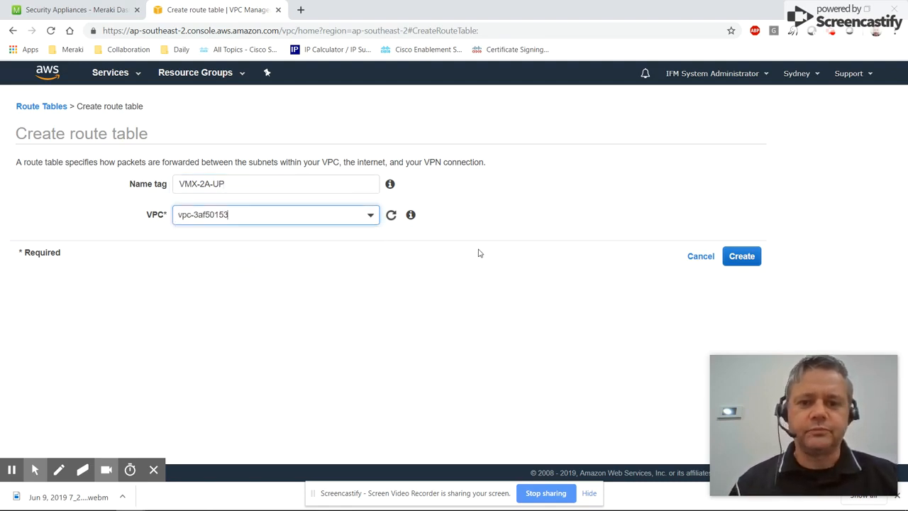
left_click(740, 255)
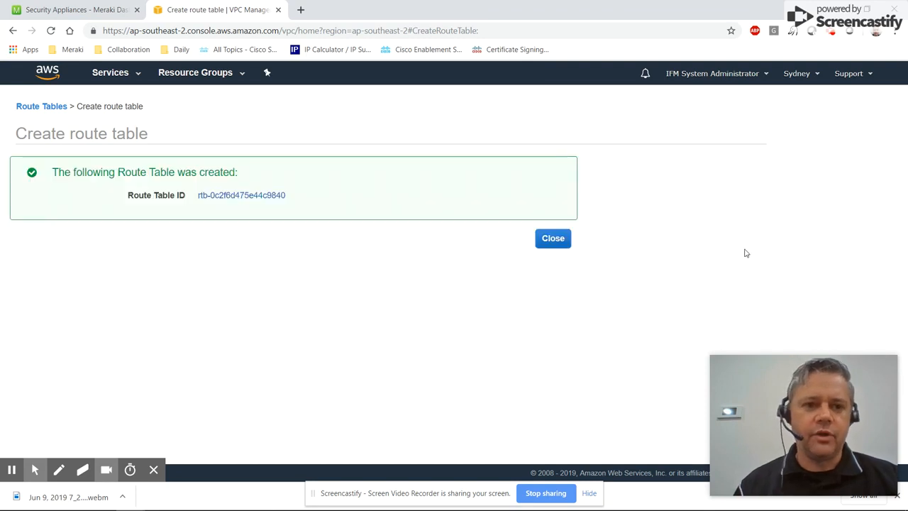
left_click(553, 238)
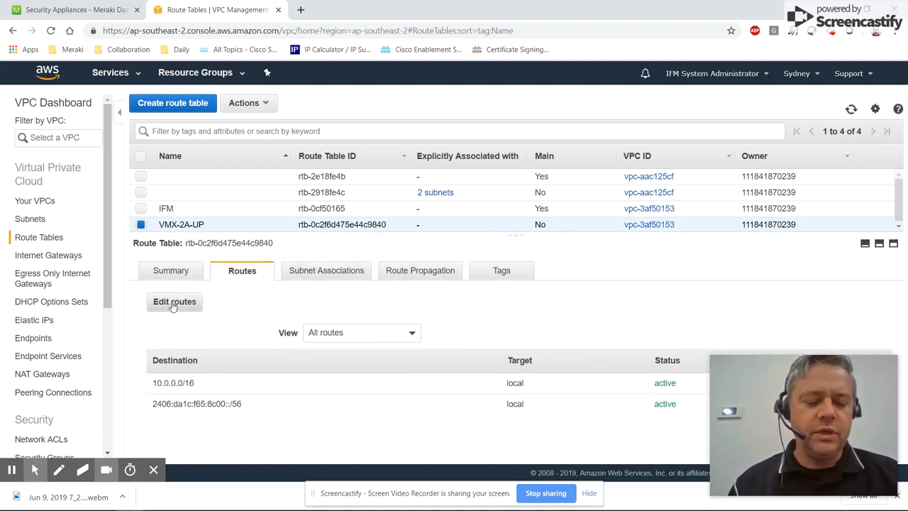
Add a route for 192.168.72.0/23 targeting the VMX-2A instance
left_click(174, 300)
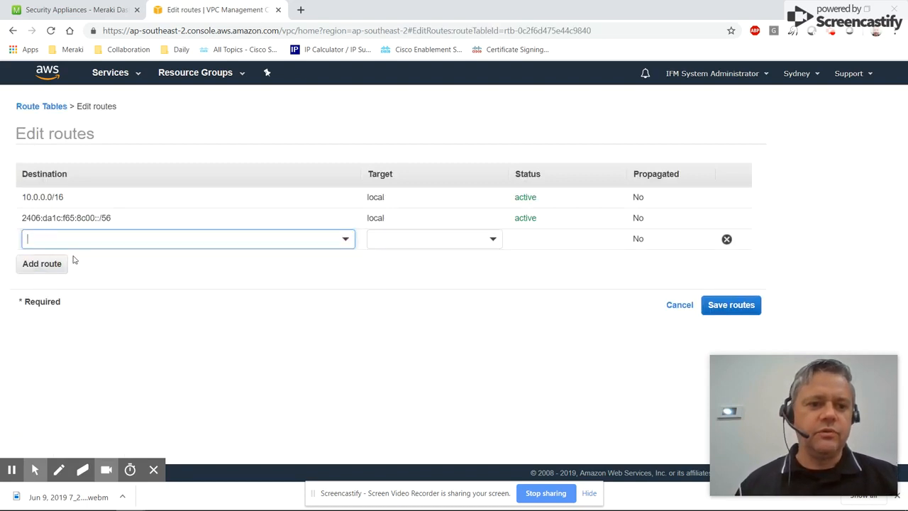
type("192.168")
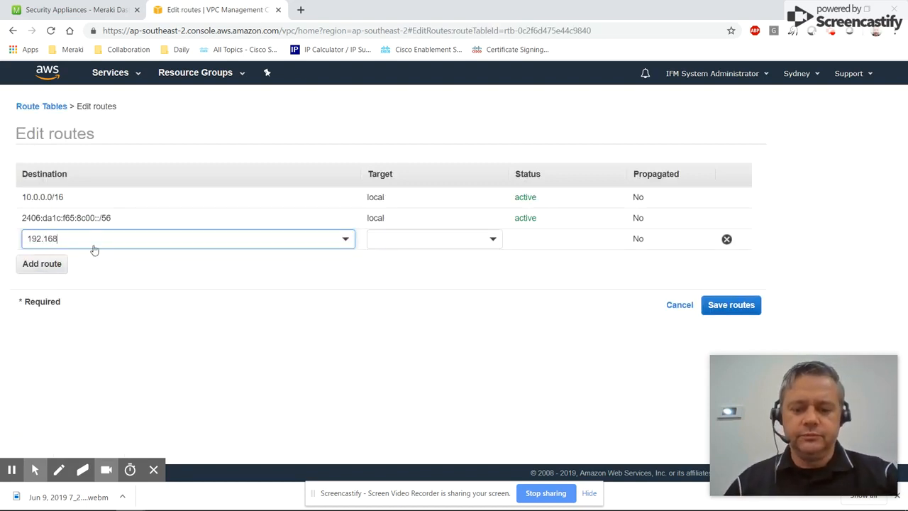
type(".72.0/23")
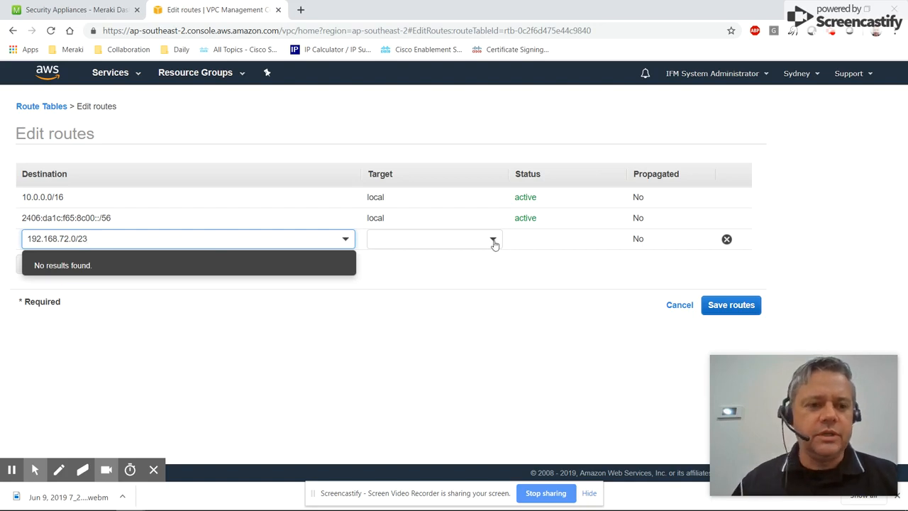
left_click(494, 238)
type("i-")
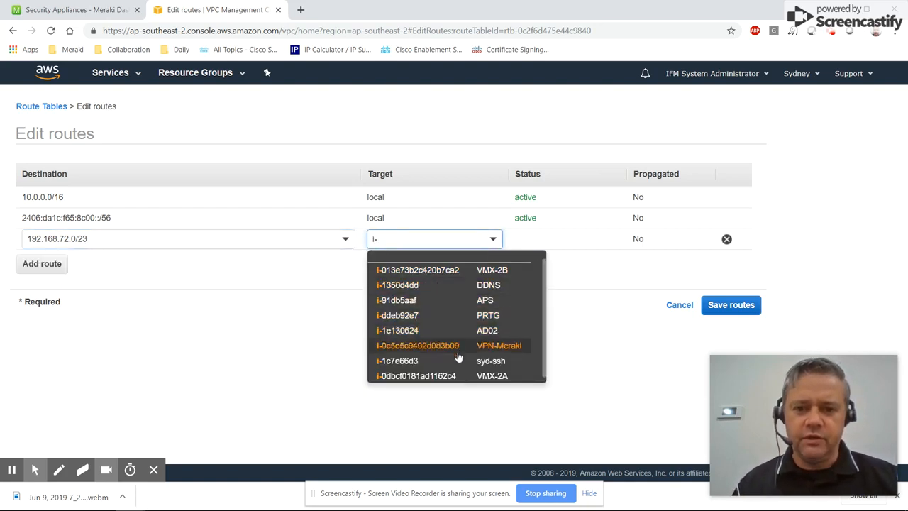
left_click(417, 375)
type("0.0.0.0/0")
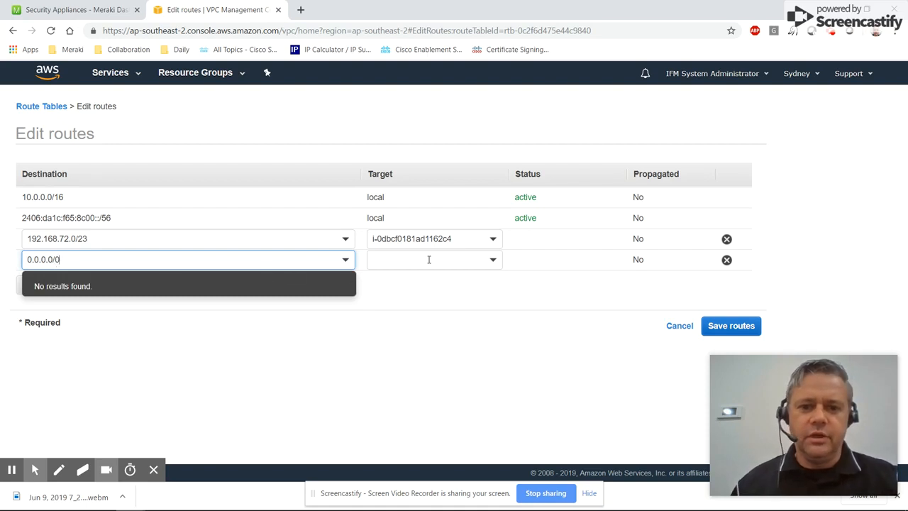
Add 0.0.0.0/0 via internet gateway igw-3bf50152 and save the VMX-2A-UP routes
type("igw-")
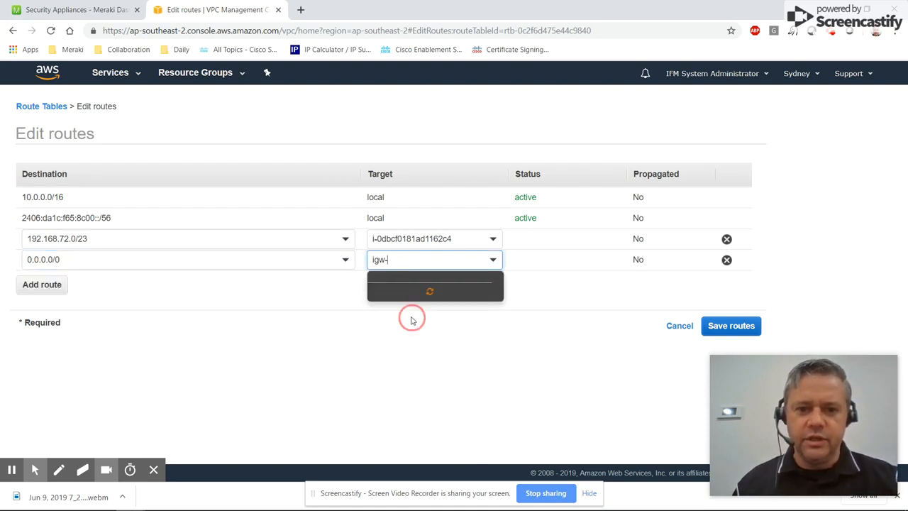
left_click(428, 291)
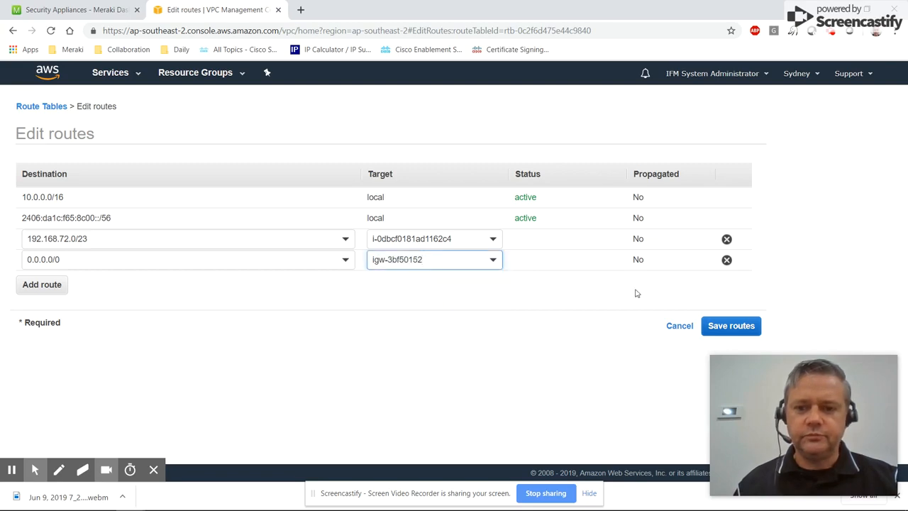
left_click(730, 325)
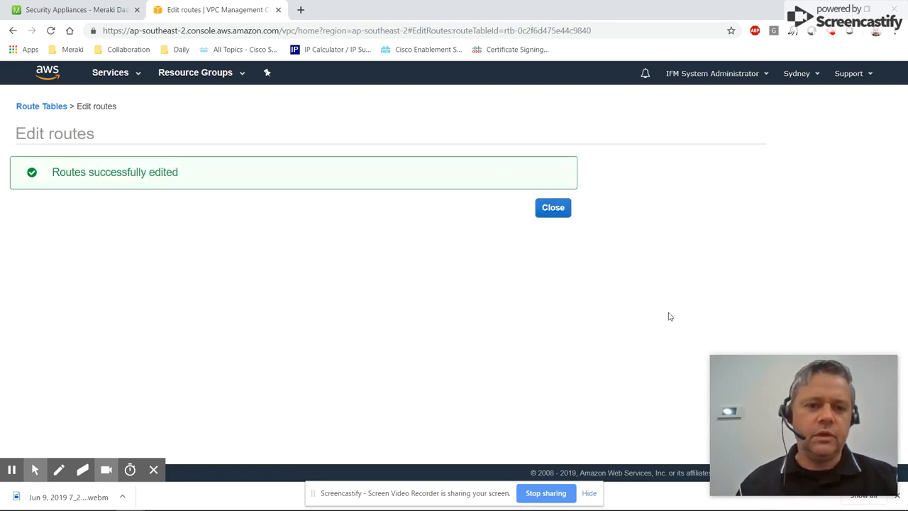
left_click(553, 208)
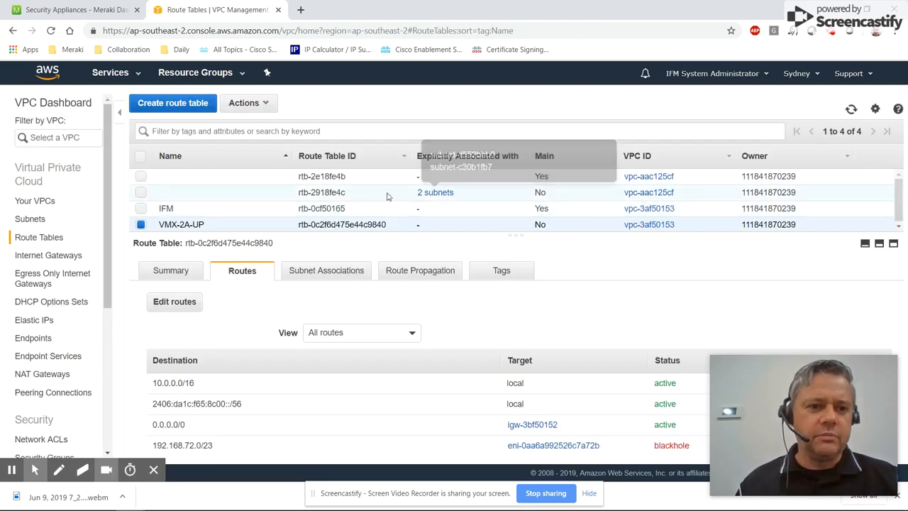
mouse_move(204, 117)
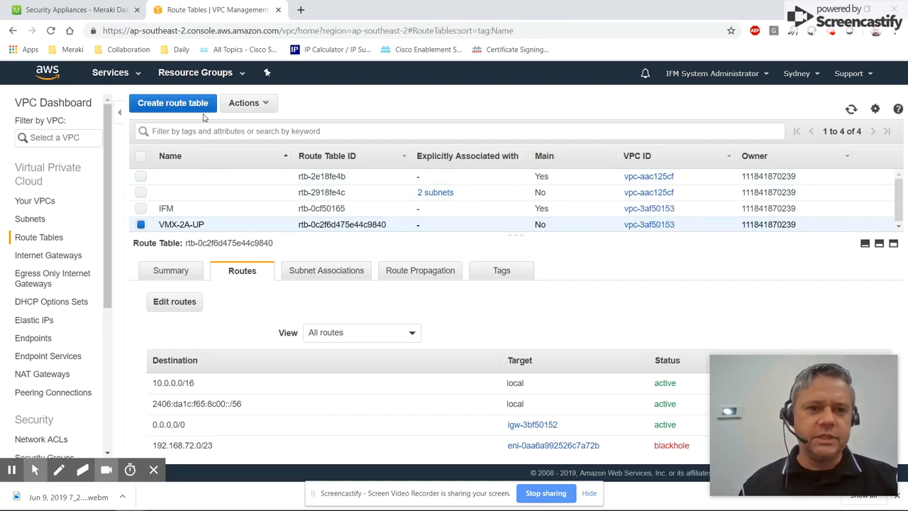
Create route table VMX-2A-DOWN in vpc-3af50153 and confirm the pending route changes
left_click(173, 102)
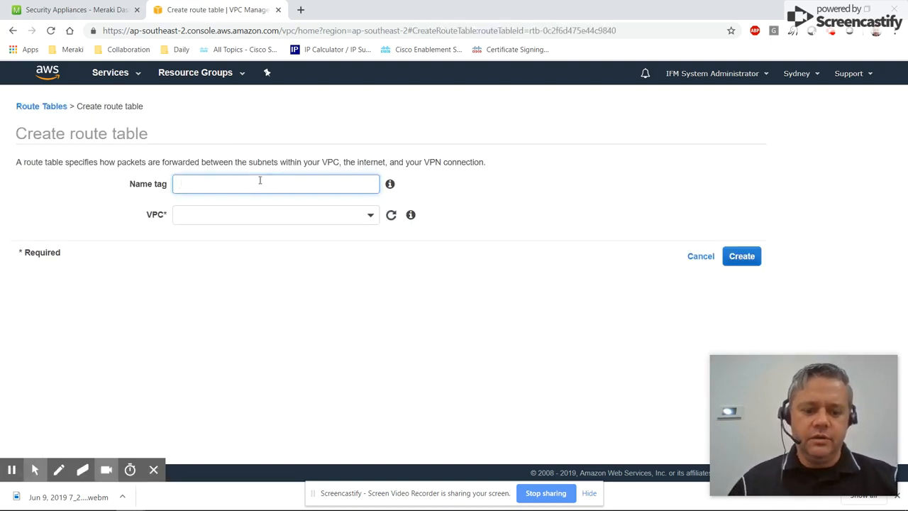
type("VMX-2A-DOWN")
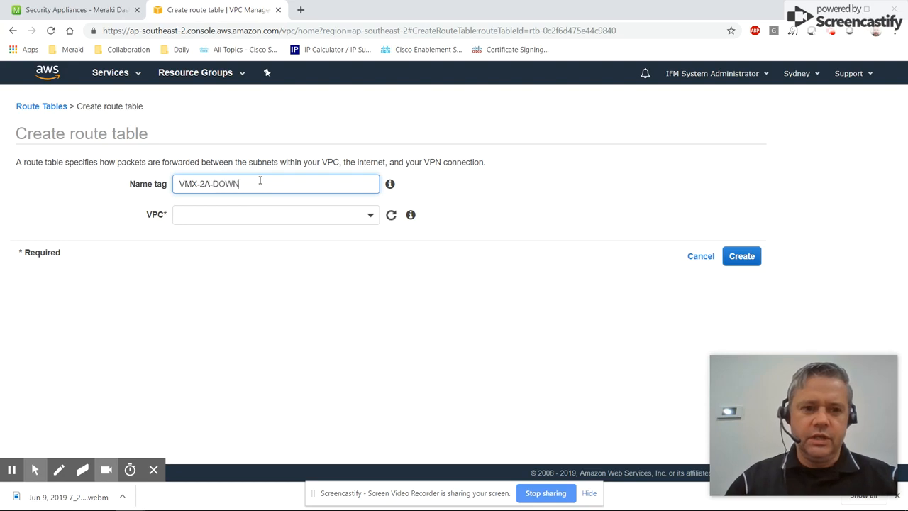
left_click(275, 214)
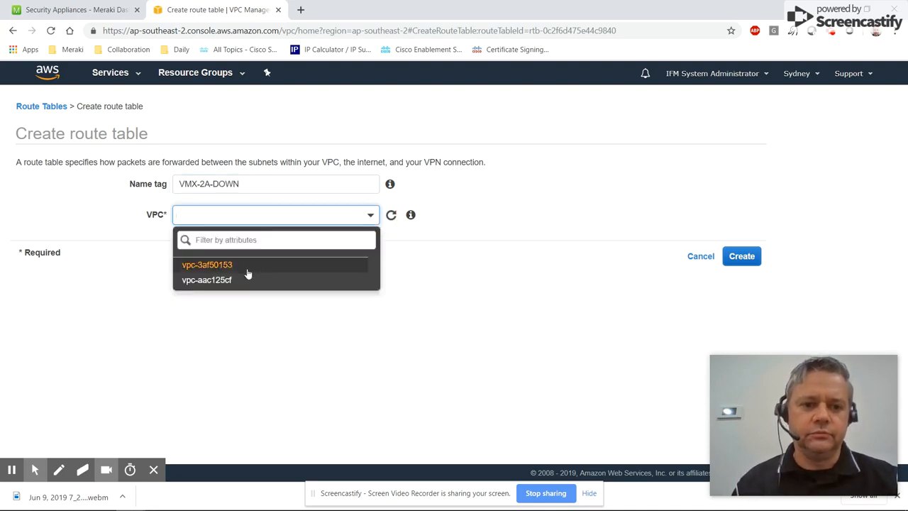
left_click(207, 263)
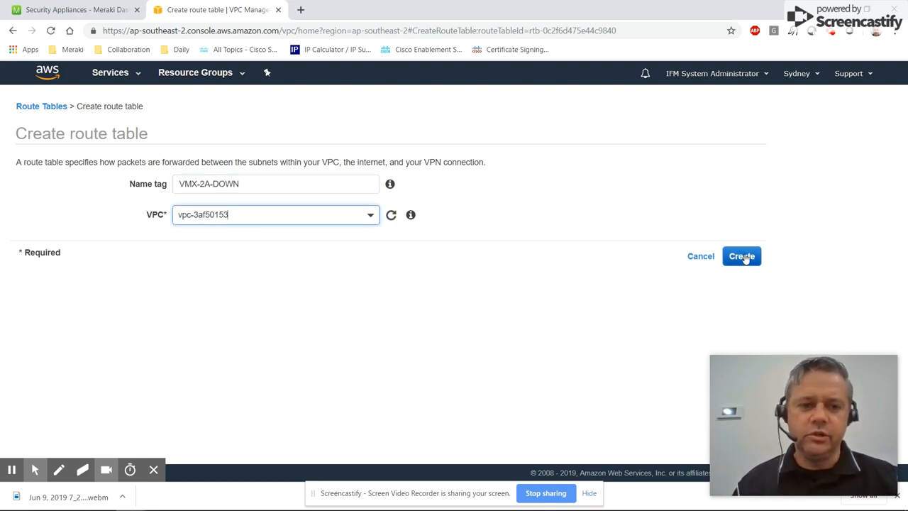
left_click(740, 255)
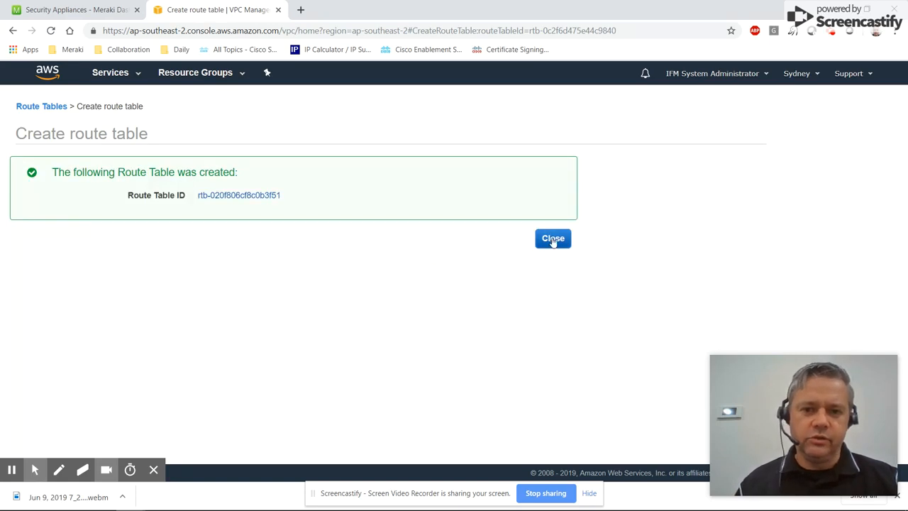
left_click(553, 238)
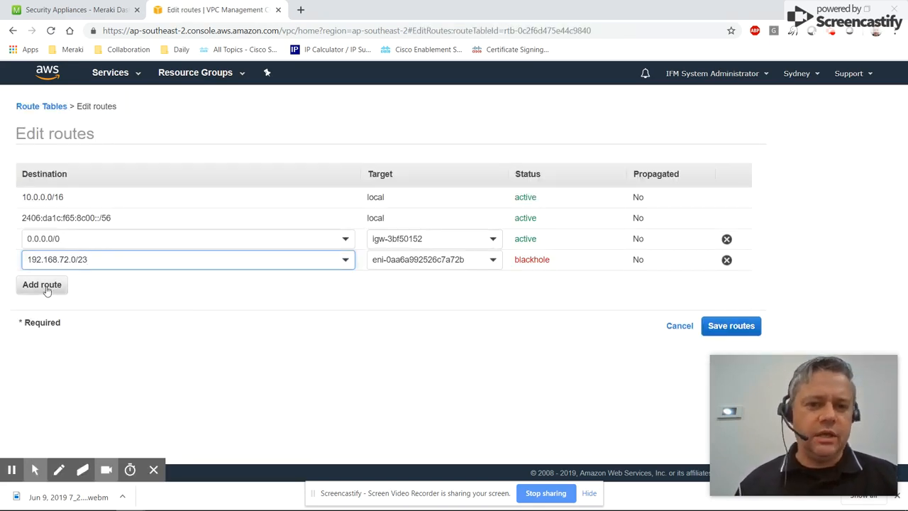
left_click(678, 324)
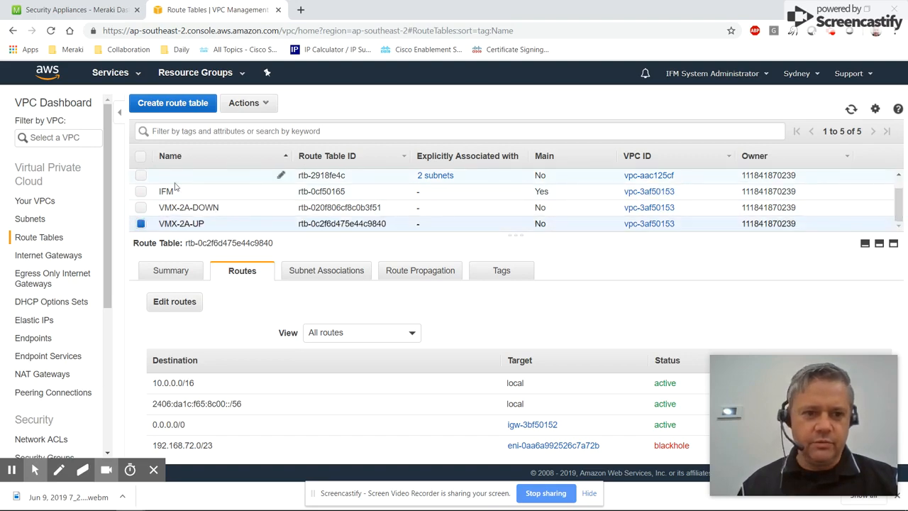
Edit VMX-2A-DOWN's routes, adding 192.168.72.0/23 targeting an instance
left_click(189, 207)
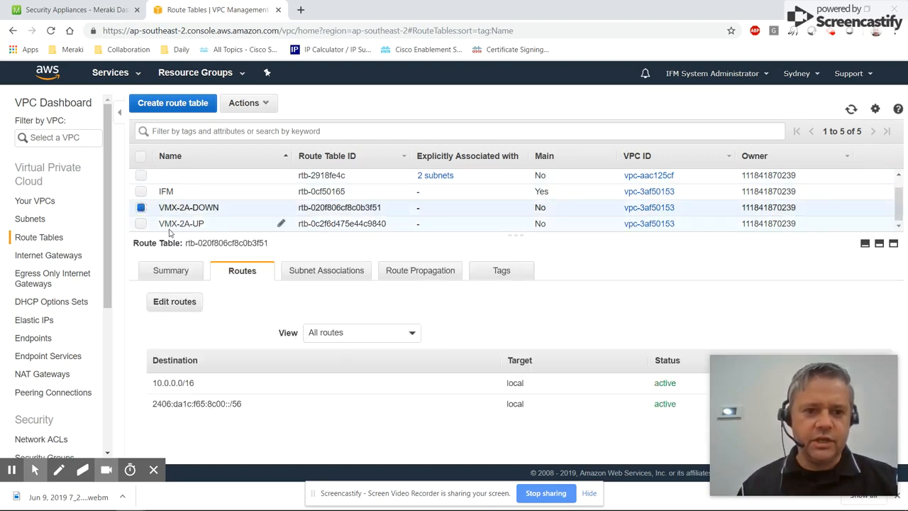
left_click(175, 301)
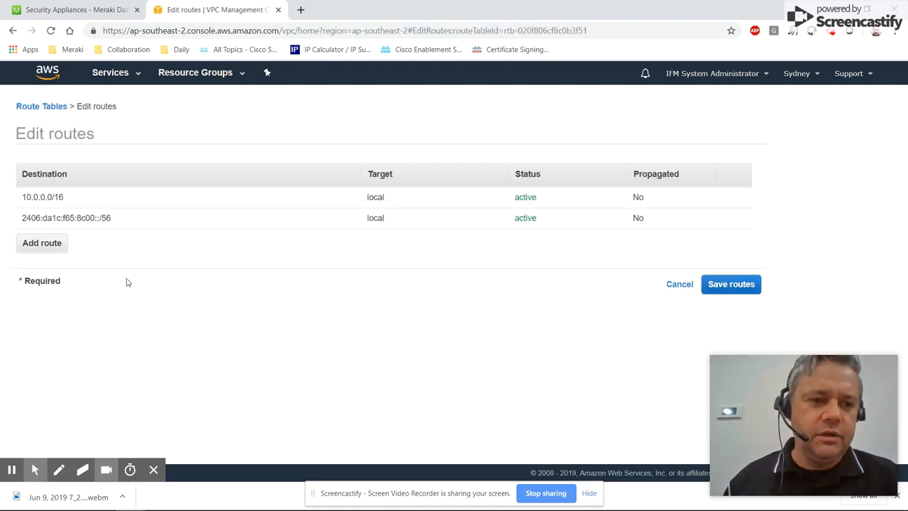
left_click(42, 242)
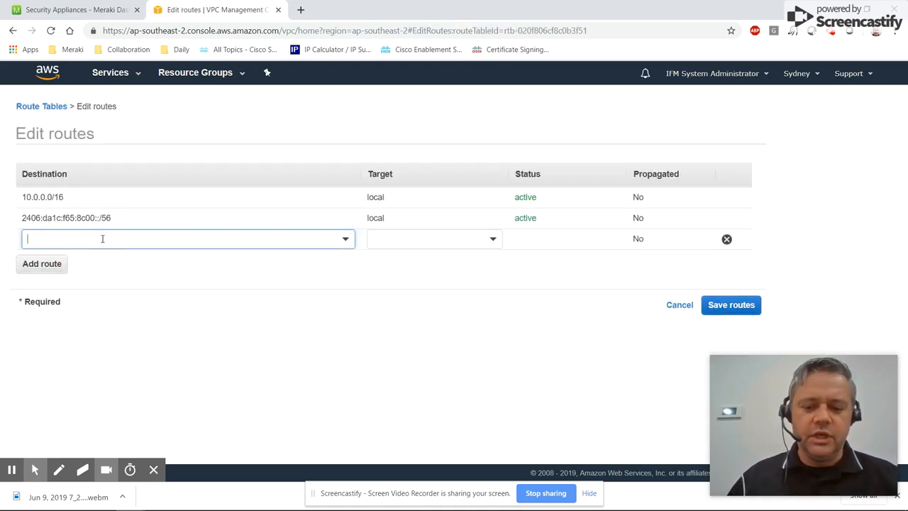
type("192.168.72.0")
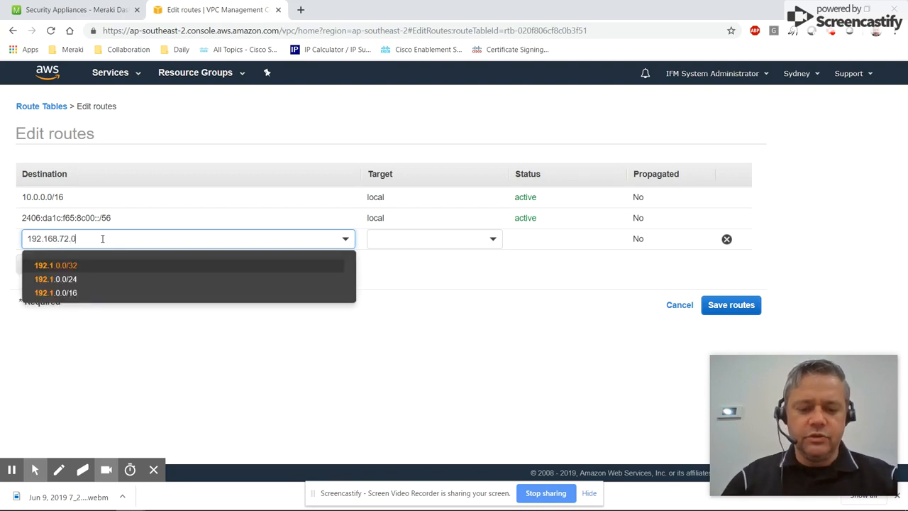
type("/23")
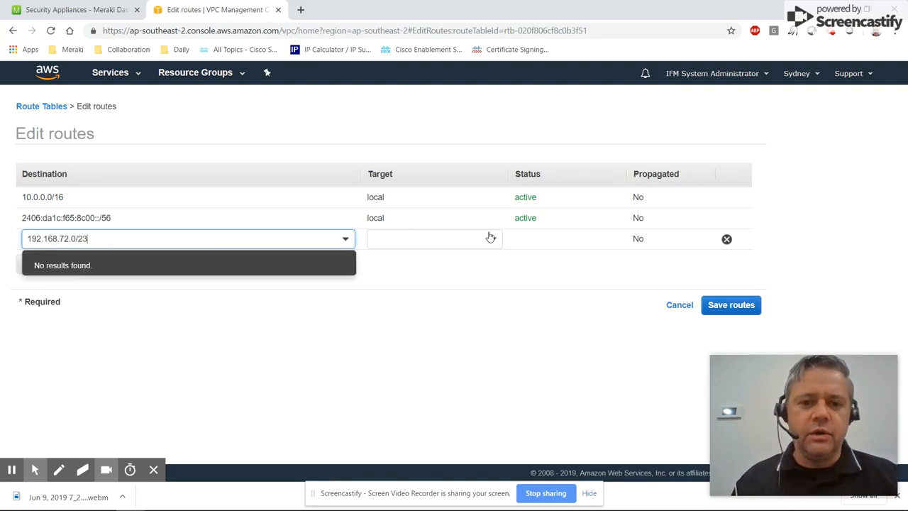
left_click(433, 239)
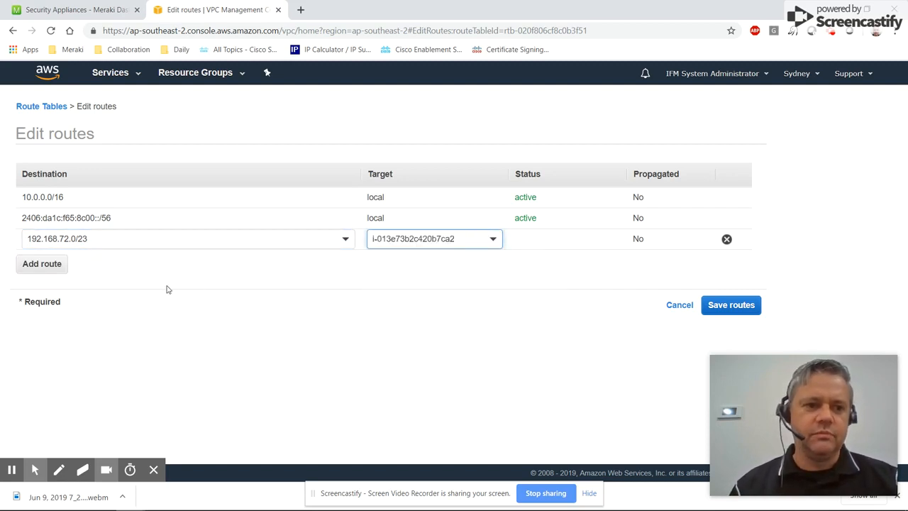
Add 0.0.0.0/0 via internet gateway igw-3bf50152 and save the VMX-2A-DOWN routes
left_click(43, 263)
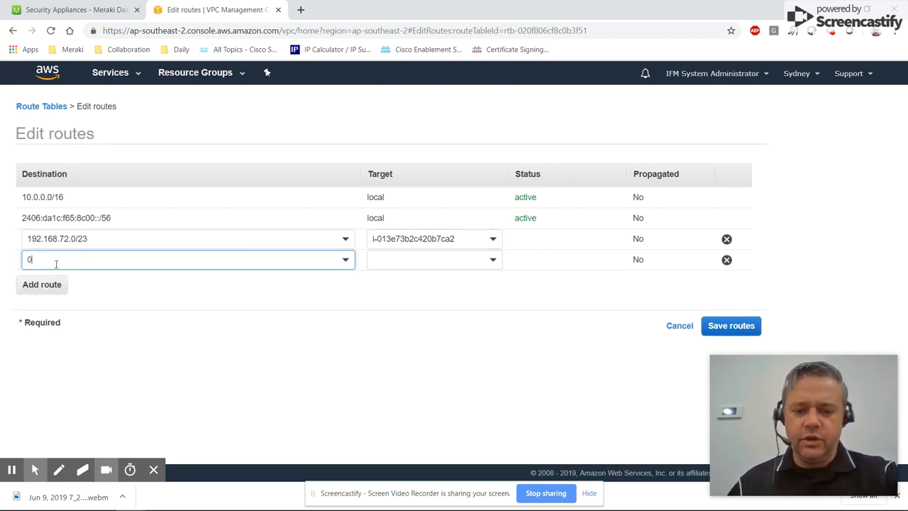
type(".0.0.0/0")
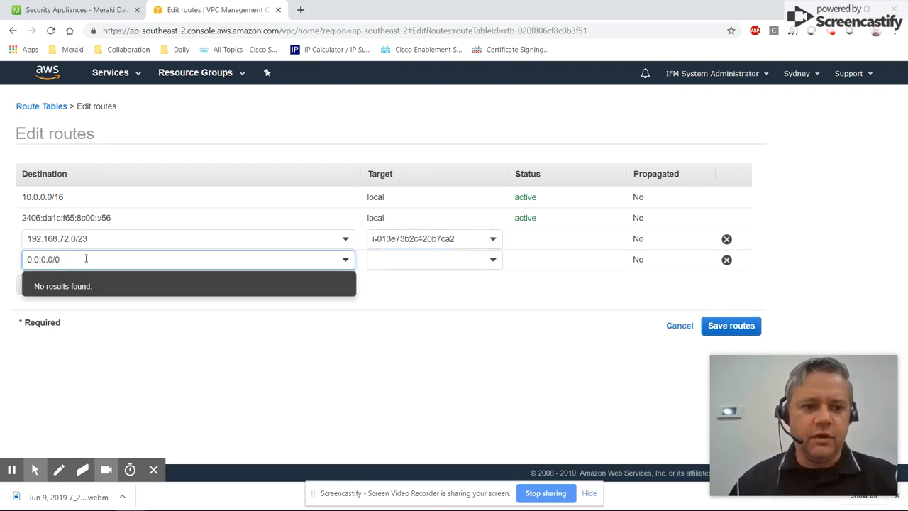
left_click(434, 258)
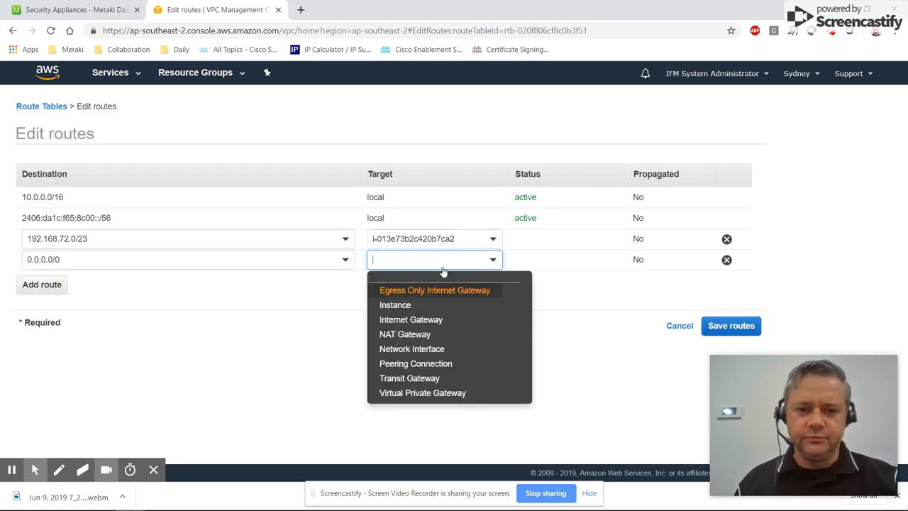
left_click(411, 319)
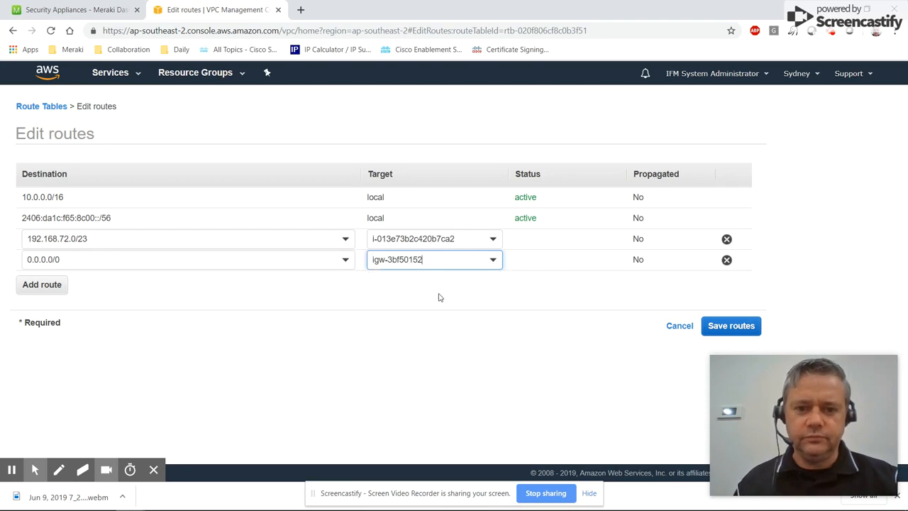
left_click(731, 324)
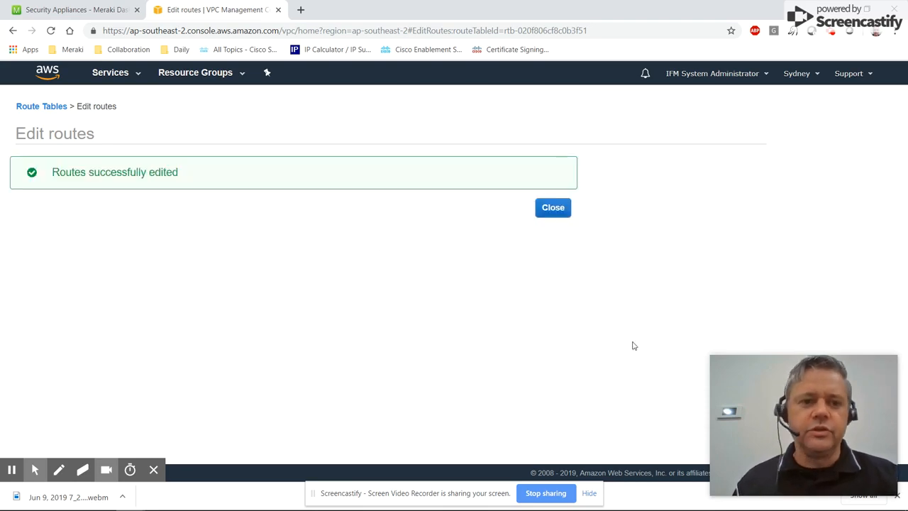
Create route table VMX-2B-UP in vpc-3af50153 and return to the list
left_click(553, 207)
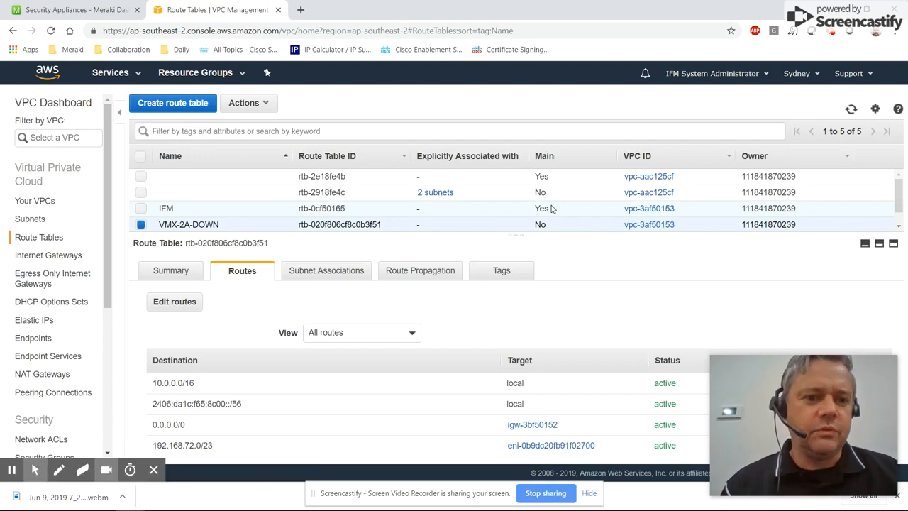
mouse_move(110, 238)
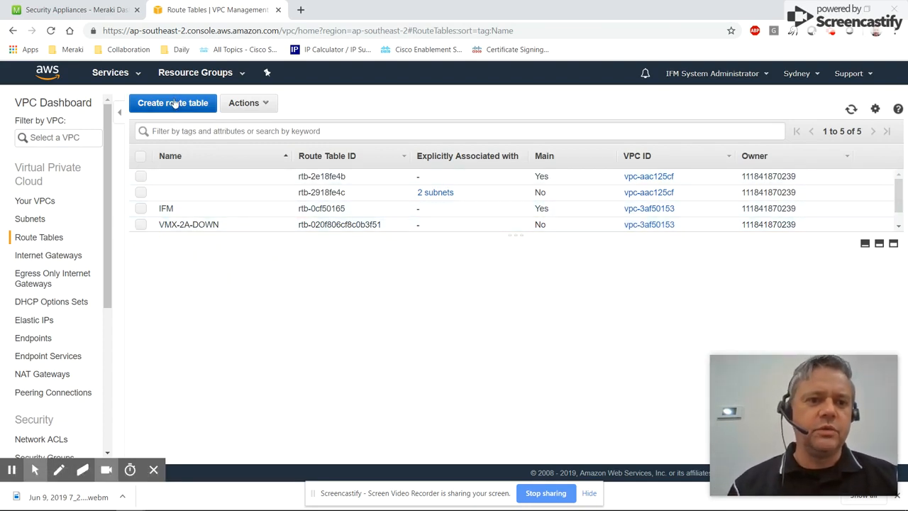
left_click(173, 103)
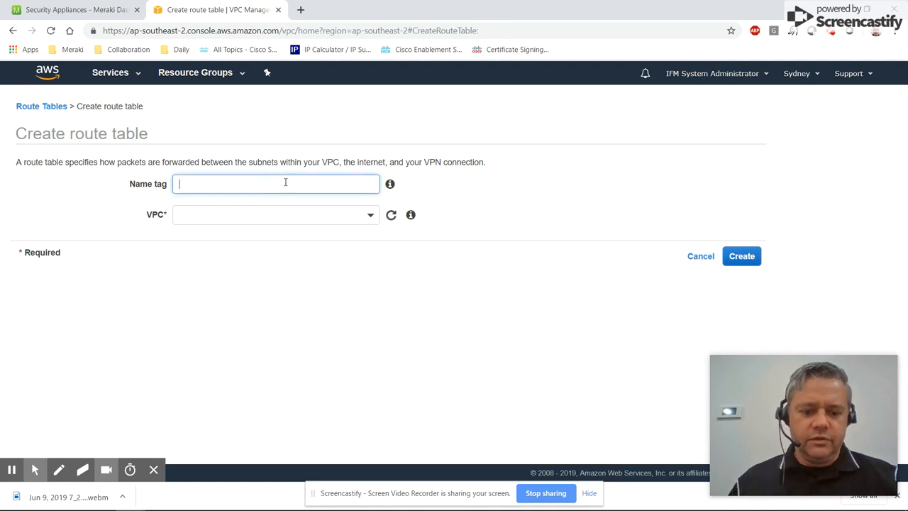
type("VMX-2V")
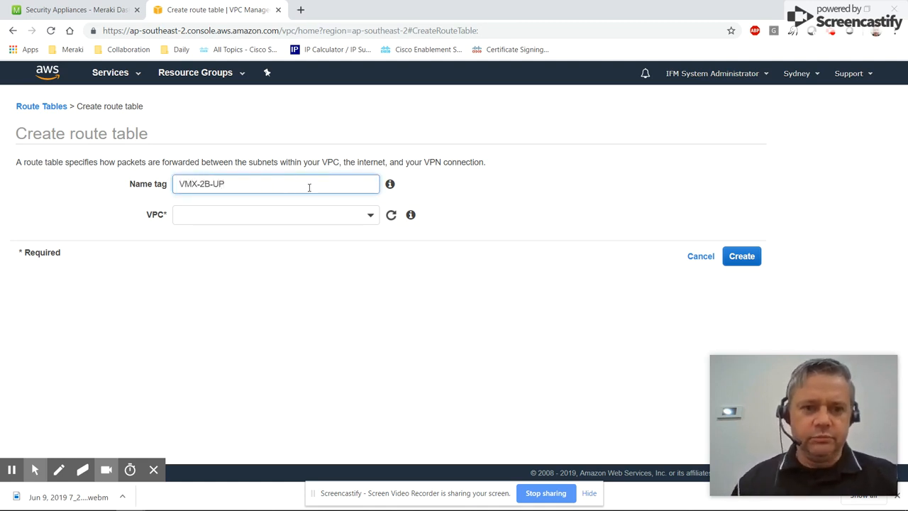
left_click(275, 214)
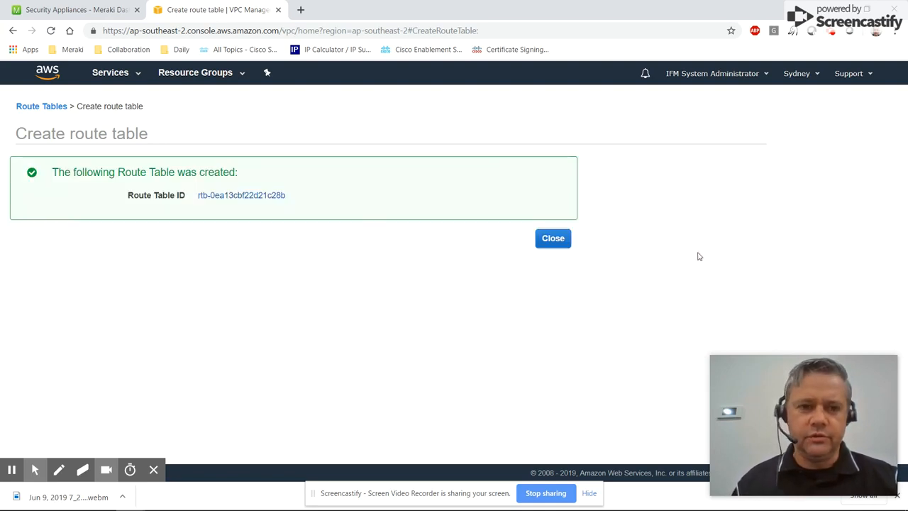
left_click(553, 239)
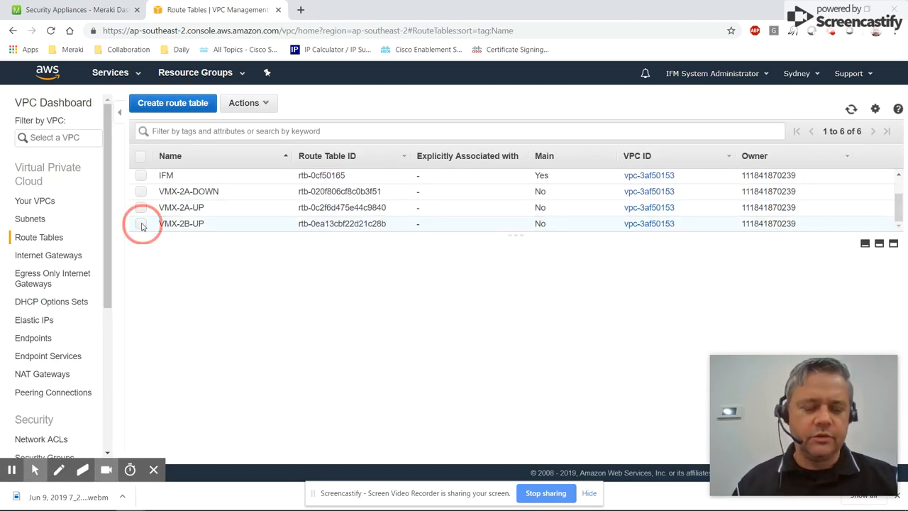
Edit VMX-2B-UP's routes, adding 192.168.72.0/23 targeting the VMX-2B instance
left_click(141, 224)
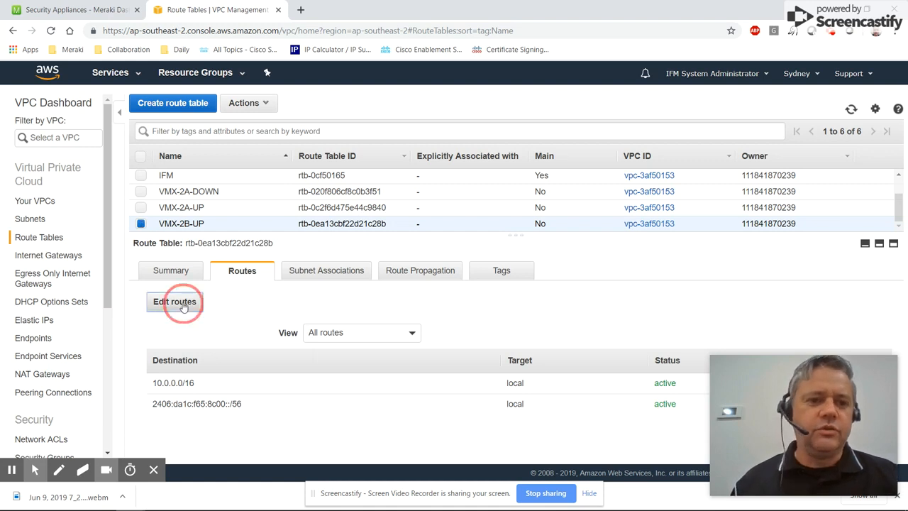
left_click(174, 301)
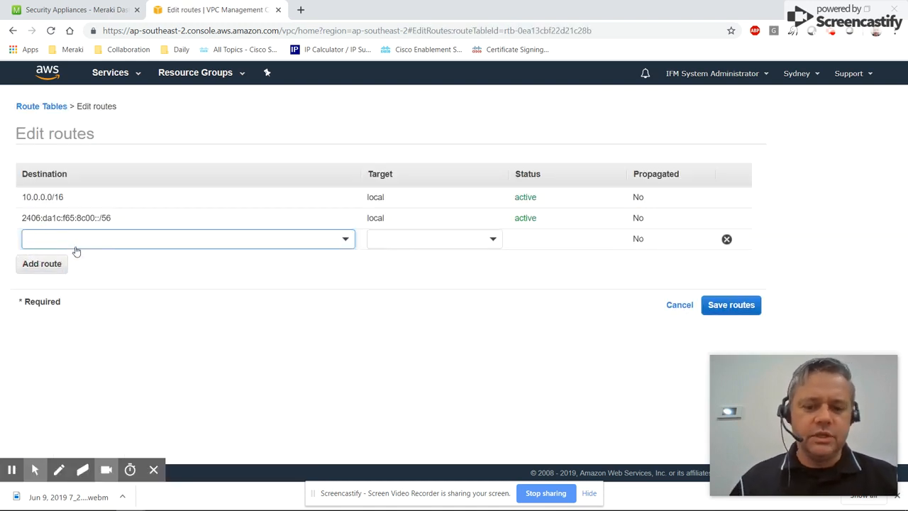
type("192.168.72.0/23")
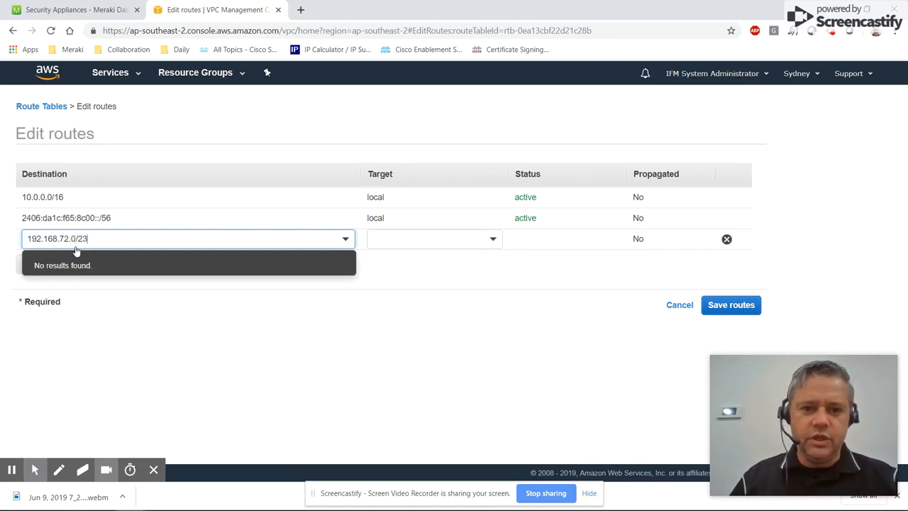
mouse_move(477, 228)
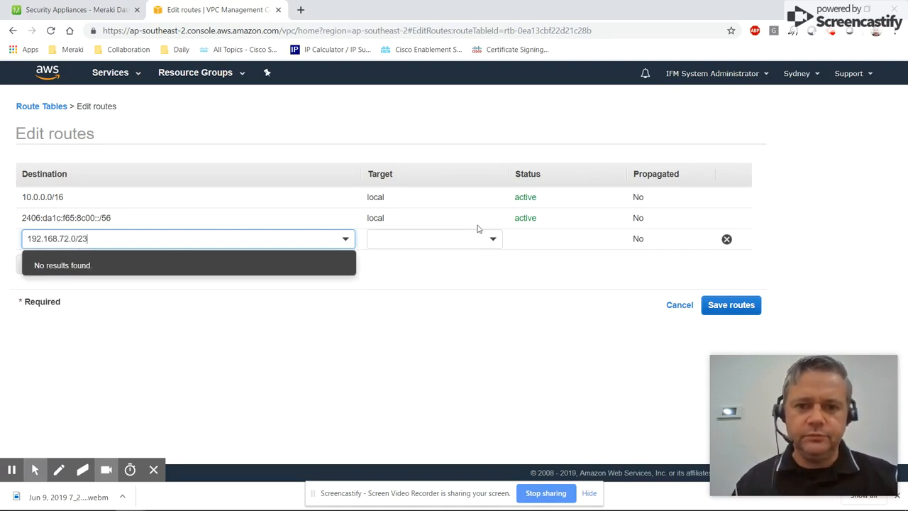
left_click(492, 238)
type("i-")
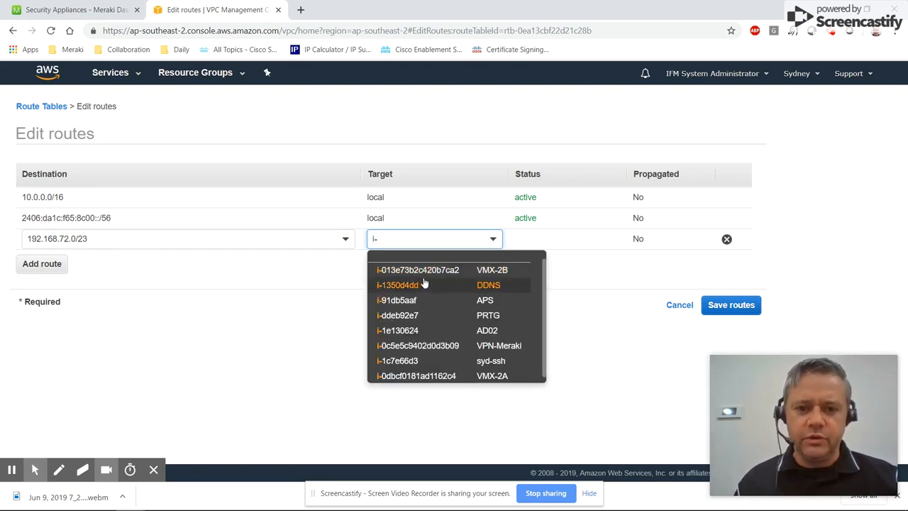
left_click(416, 270)
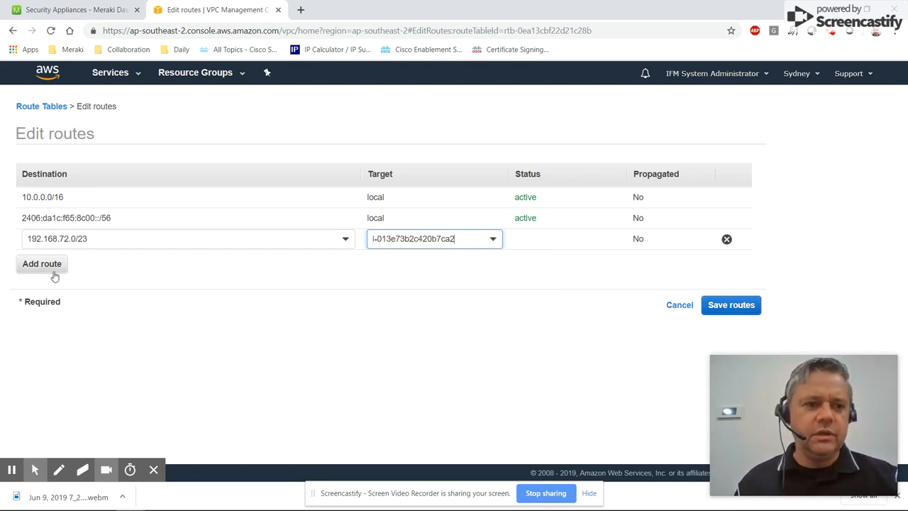
Add 0.0.0.0/0 via the internet gateway and save the VMX-2B-UP routes
left_click(43, 262)
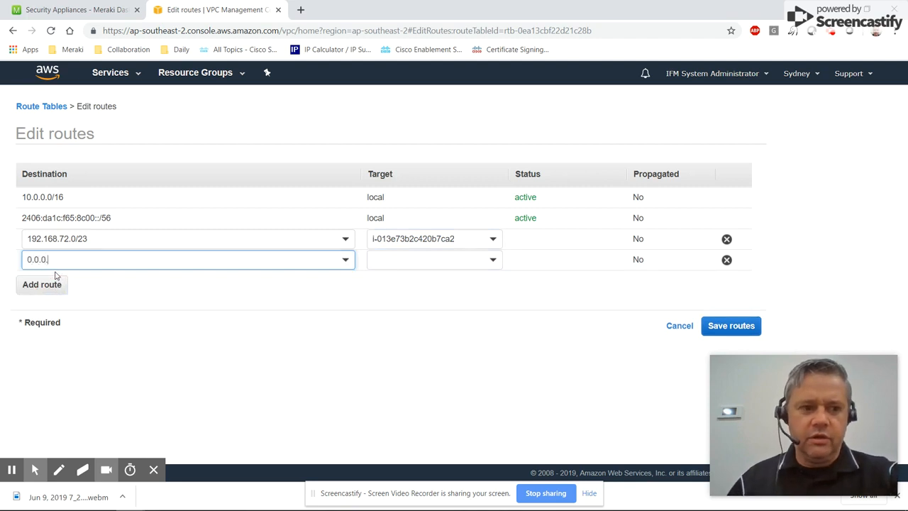
left_click(434, 258)
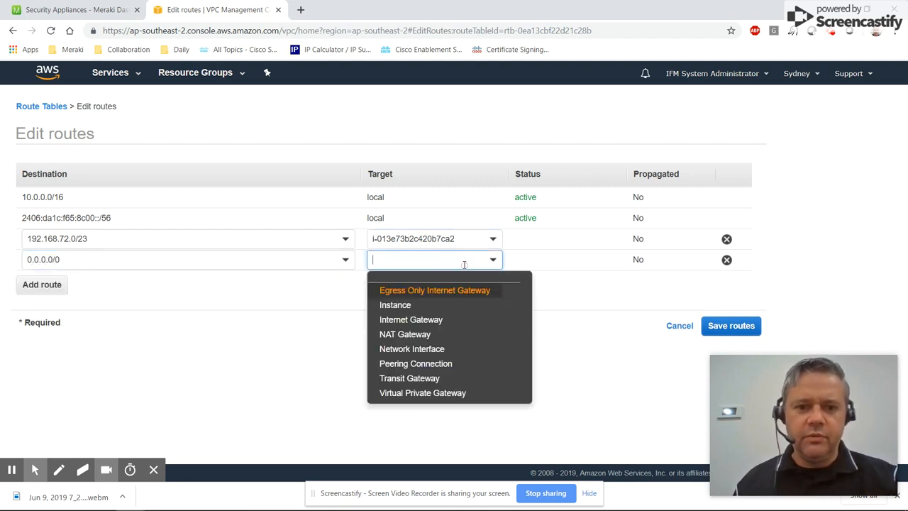
type("igw-3bf50152")
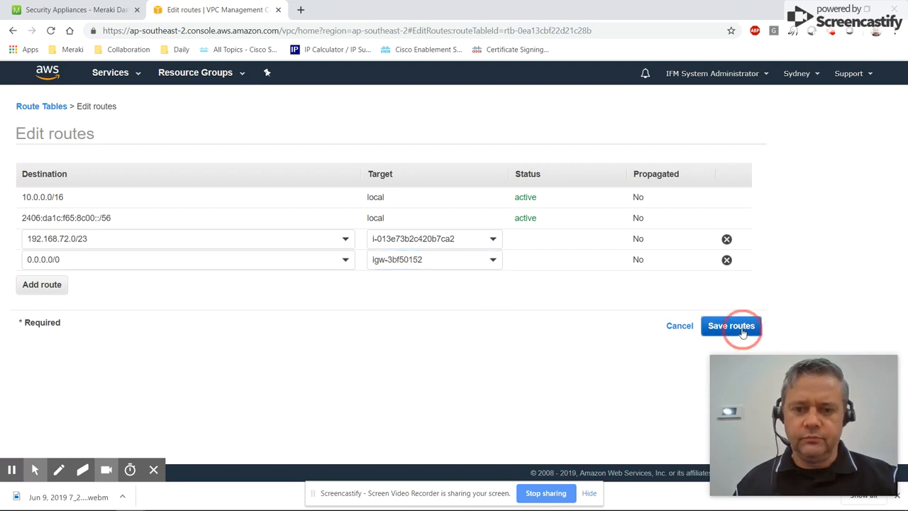
left_click(730, 325)
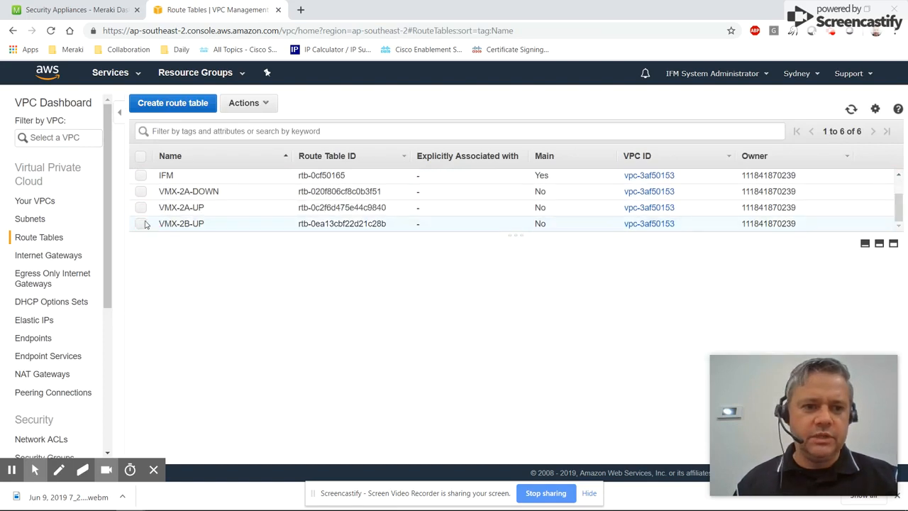
Create the 2B-DOWN route table in vpc-3af50153
left_click(173, 102)
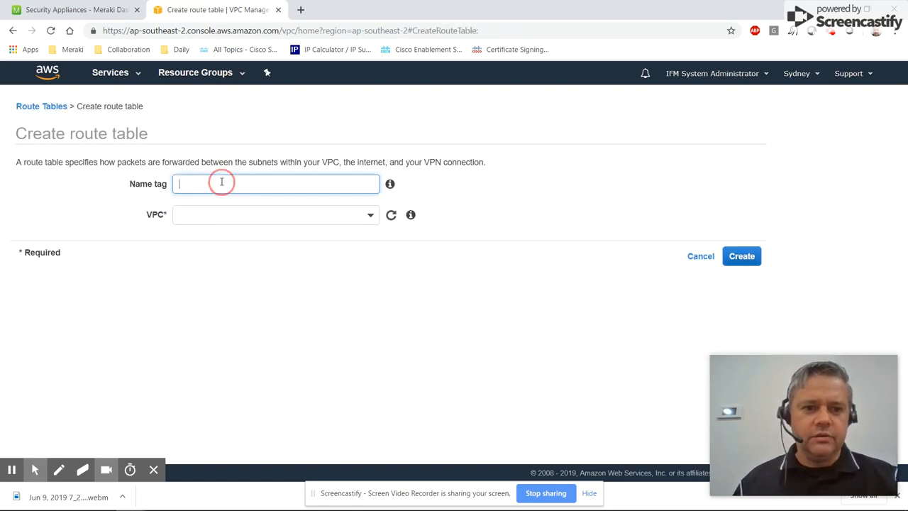
type("VMCX-")
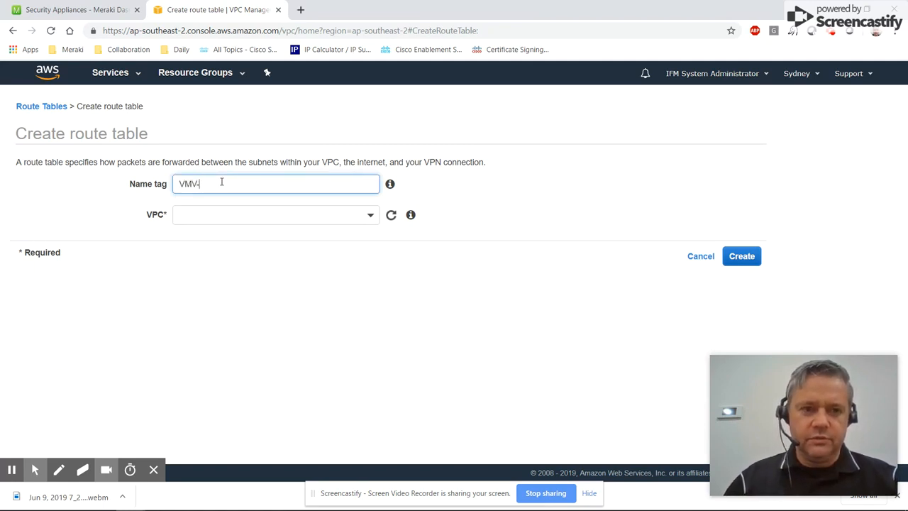
type("2B-DOWN")
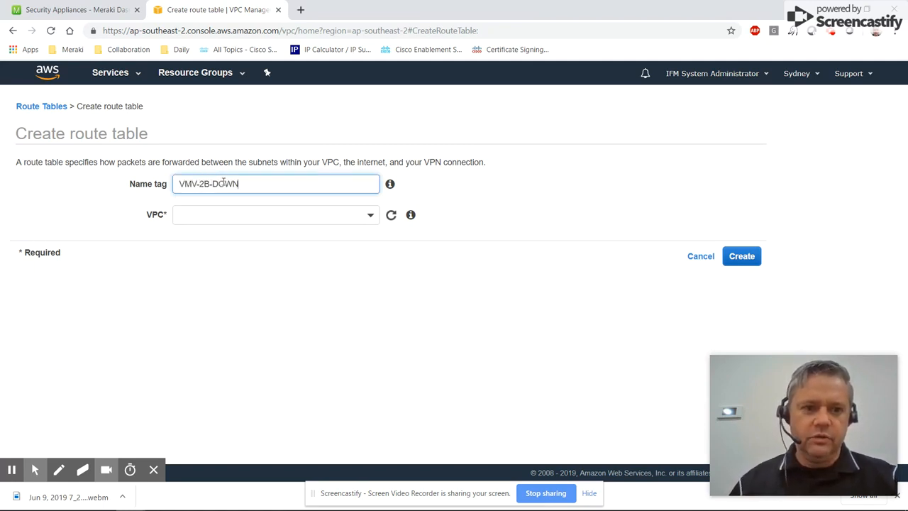
left_click(275, 214)
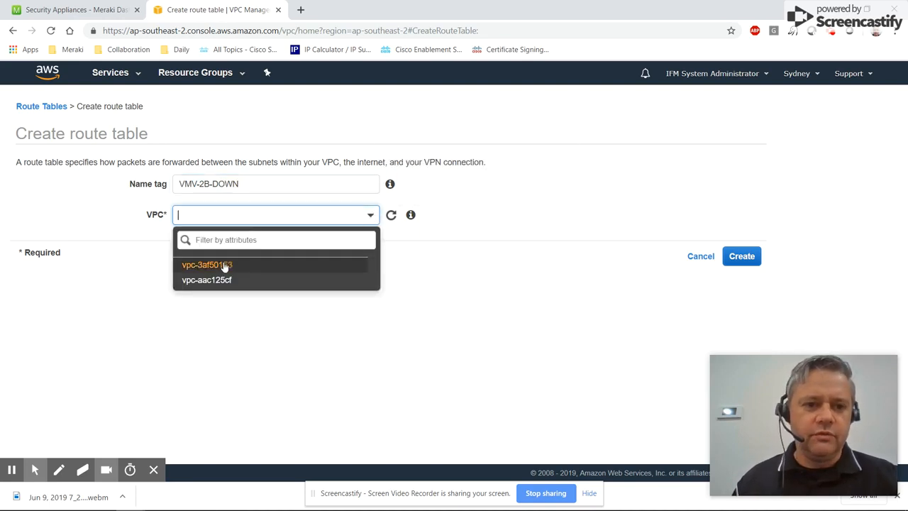
left_click(740, 255)
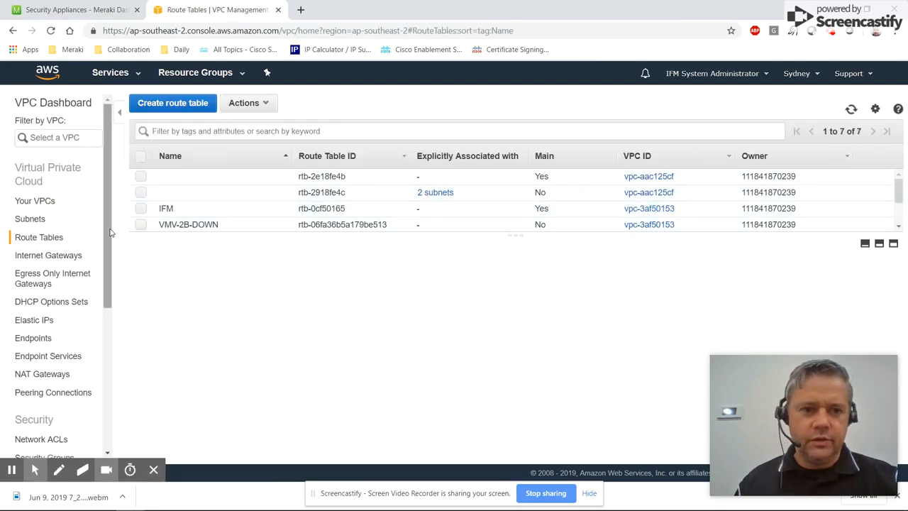
Edit the new table's routes, adding 192.168.72.0/23 targeting the VMX-2A instance
left_click(187, 224)
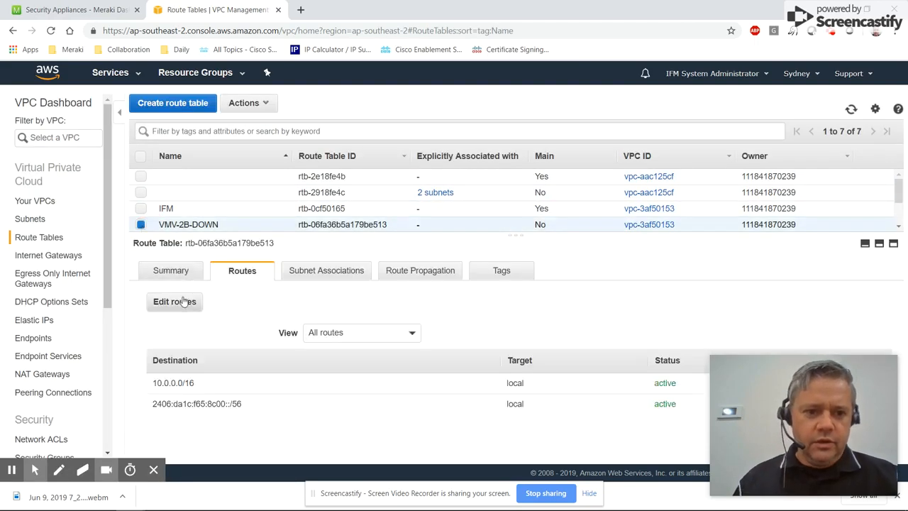
left_click(175, 300)
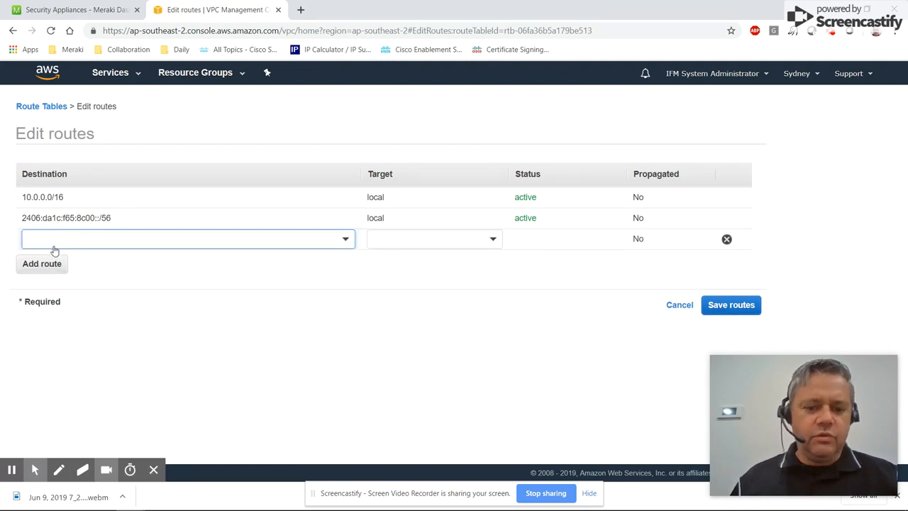
type("192.168.72")
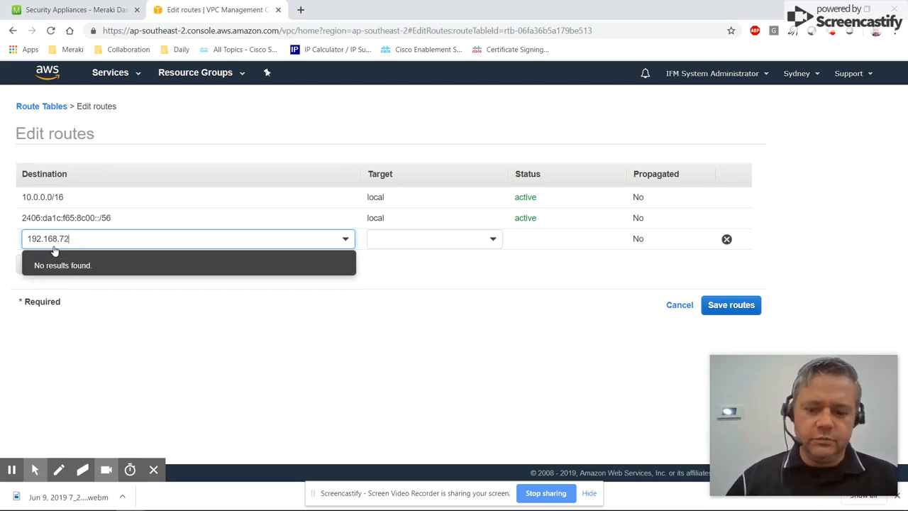
type(".0/23")
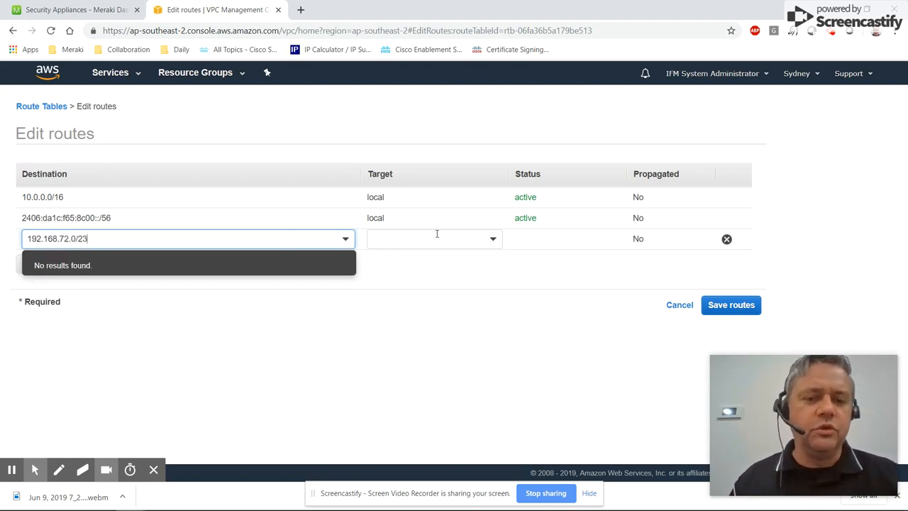
left_click(434, 239)
type("i-")
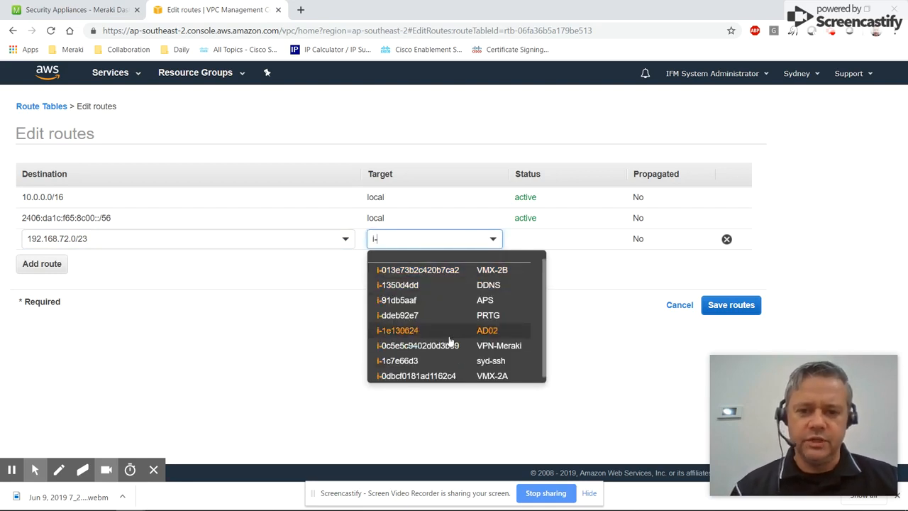
left_click(417, 374)
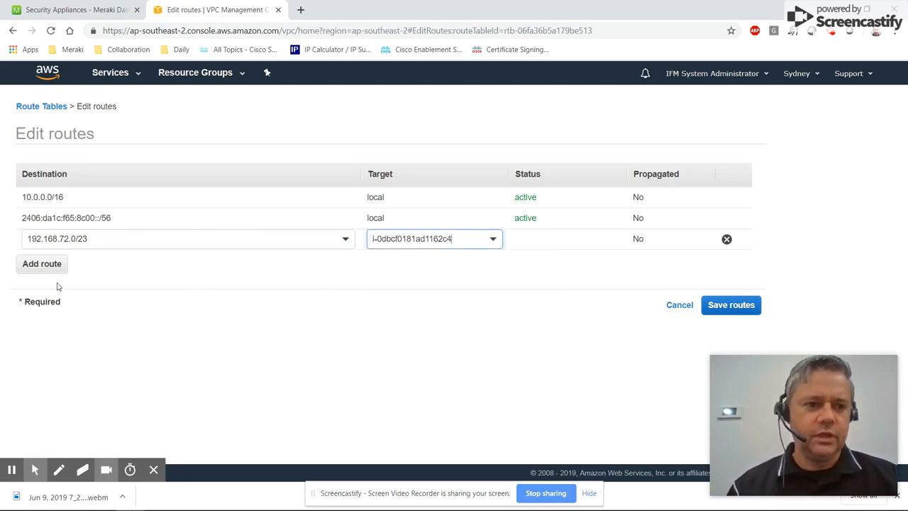
Add 0.0.0.0/0 via the internet gateway and save the routes
left_click(42, 263)
type("0.0.0.0/0")
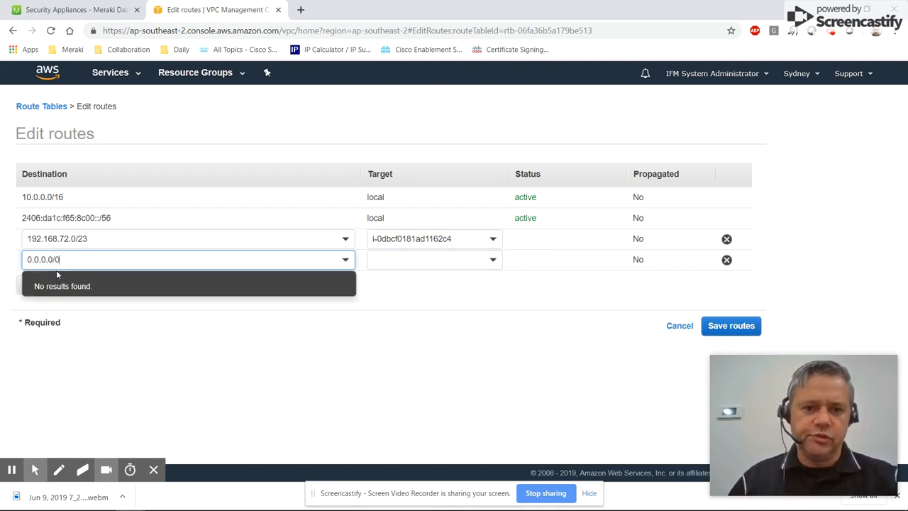
left_click(434, 258)
type("igw-")
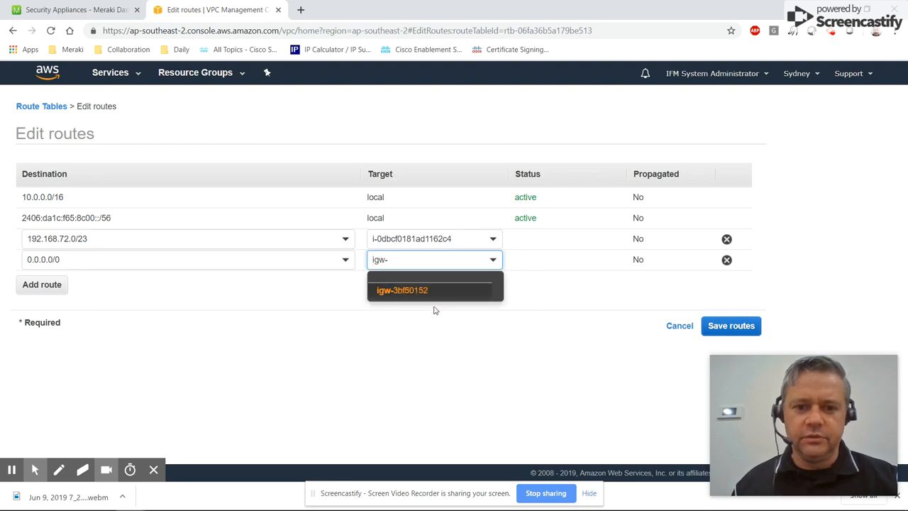
left_click(730, 325)
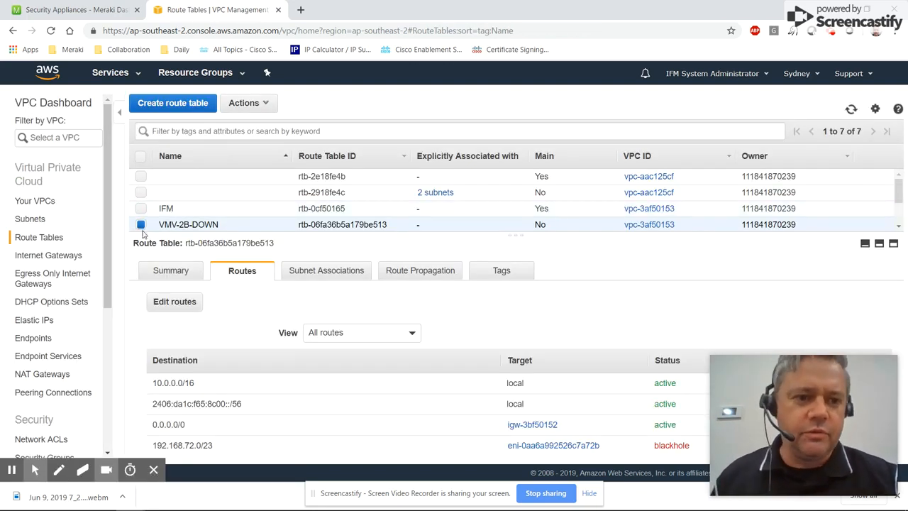
Rename the table to VMX-2B-DOWN so all four VMX route tables list together
left_click(141, 224)
type("X")
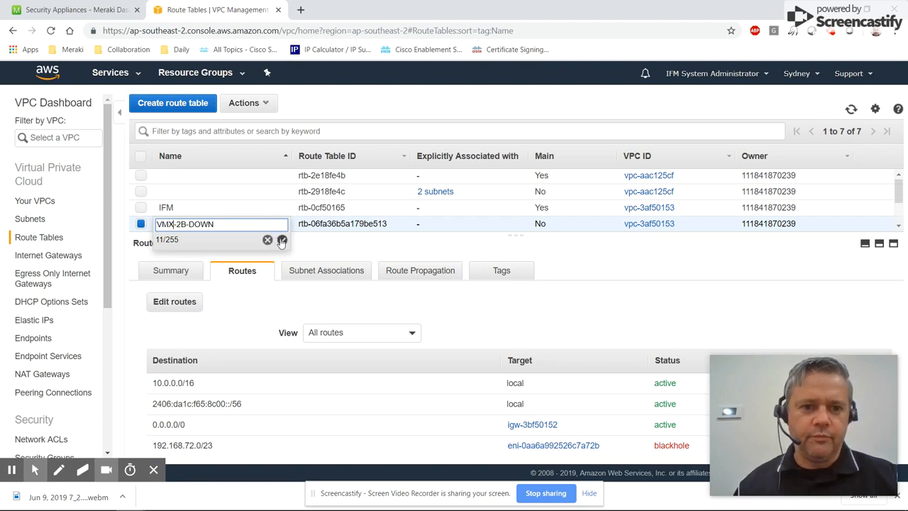
left_click(281, 240)
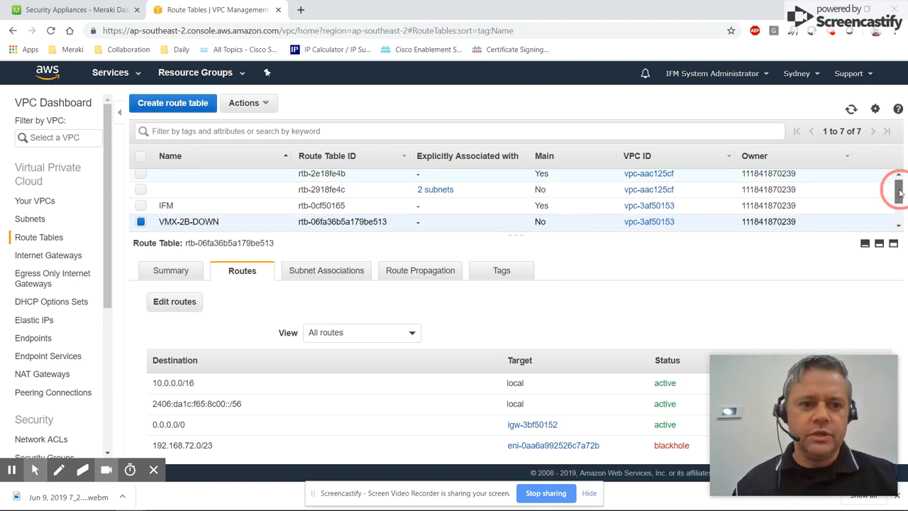
scroll("down", 3)
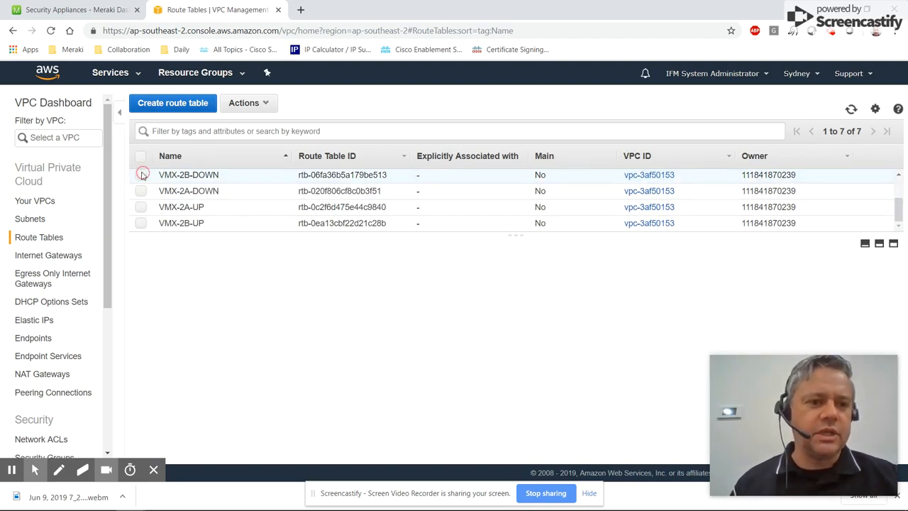
View subnet-01f50168 in the Subnets list and show its current route table association to IFM
left_click(29, 219)
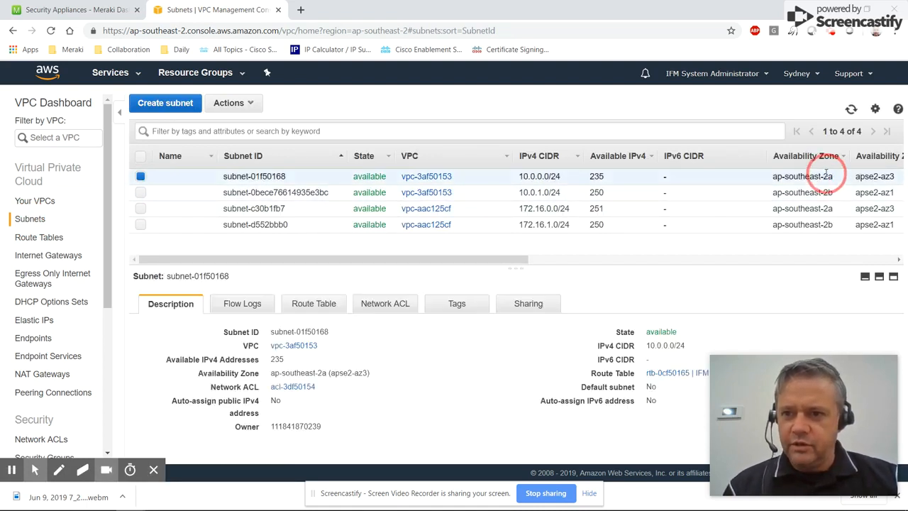
mouse_move(259, 163)
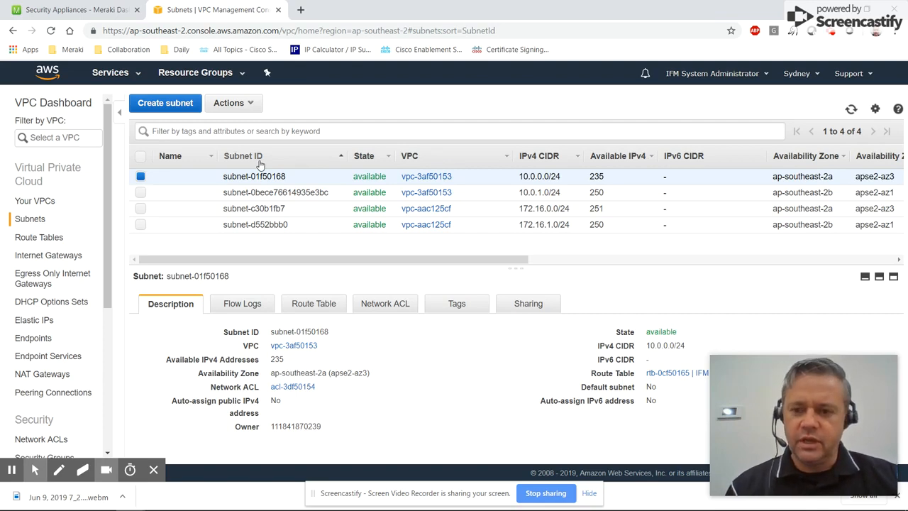
mouse_move(312, 303)
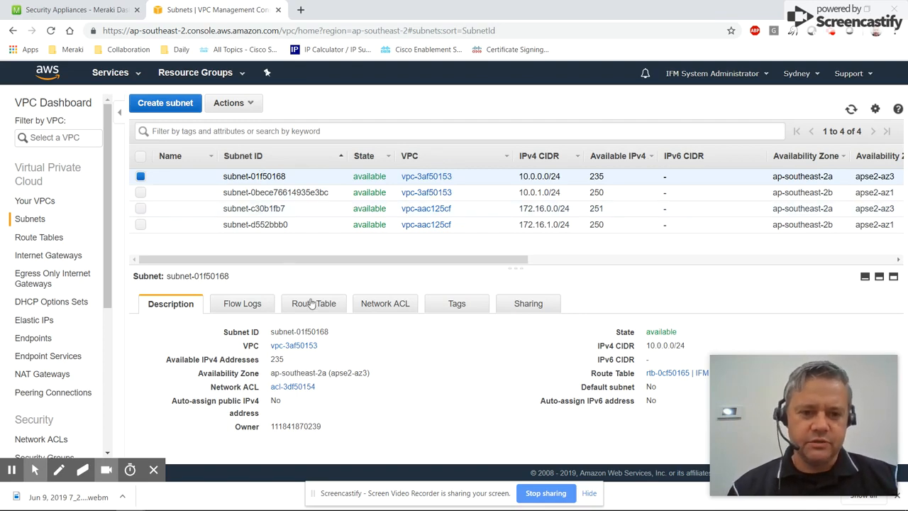
left_click(314, 304)
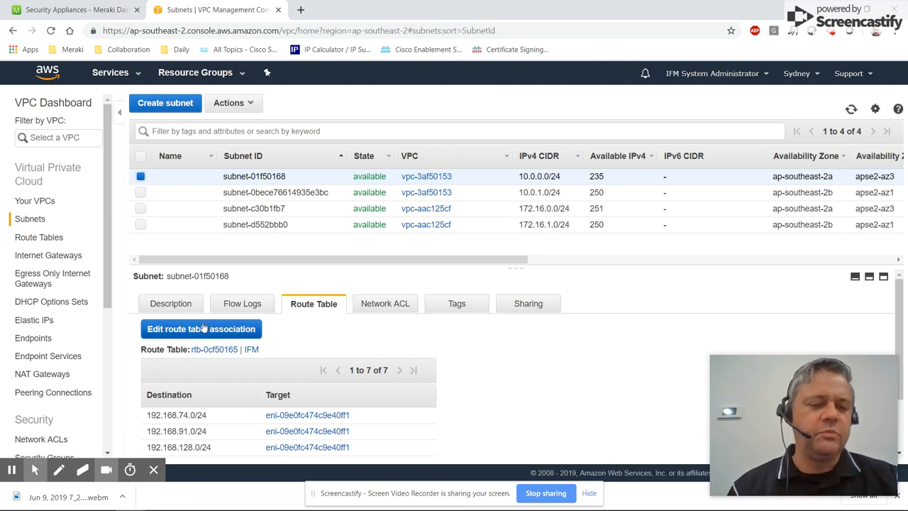
Change subnet-01f50168 (10.0.0.0/24) route table association from IFM to VMX-2A-DOWN and save
left_click(202, 329)
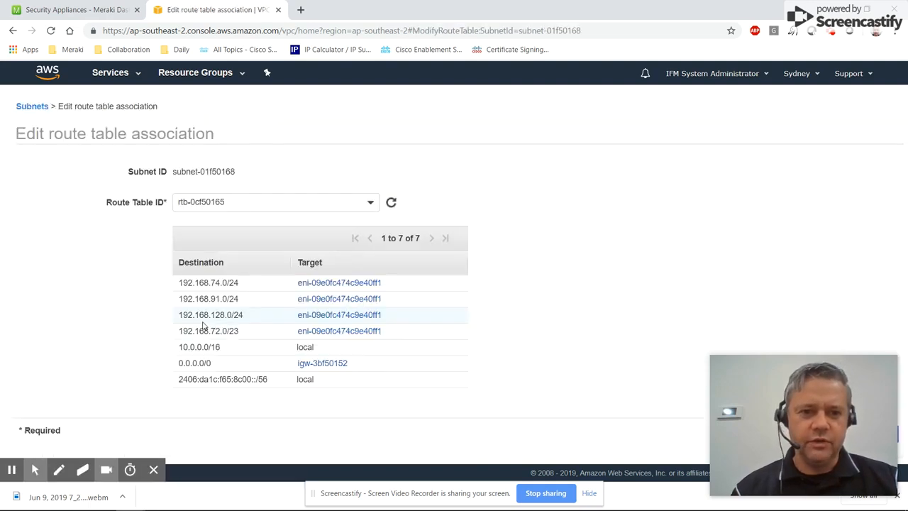
mouse_move(210, 298)
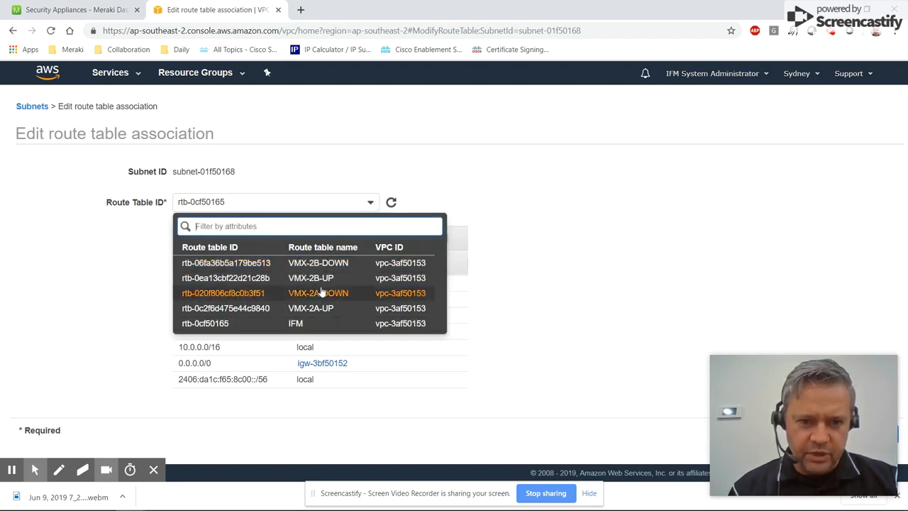
mouse_move(348, 295)
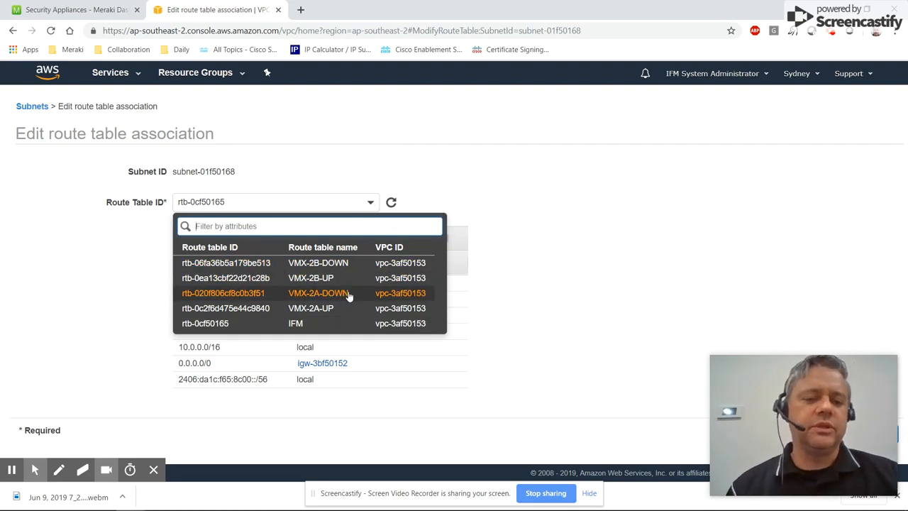
left_click(318, 292)
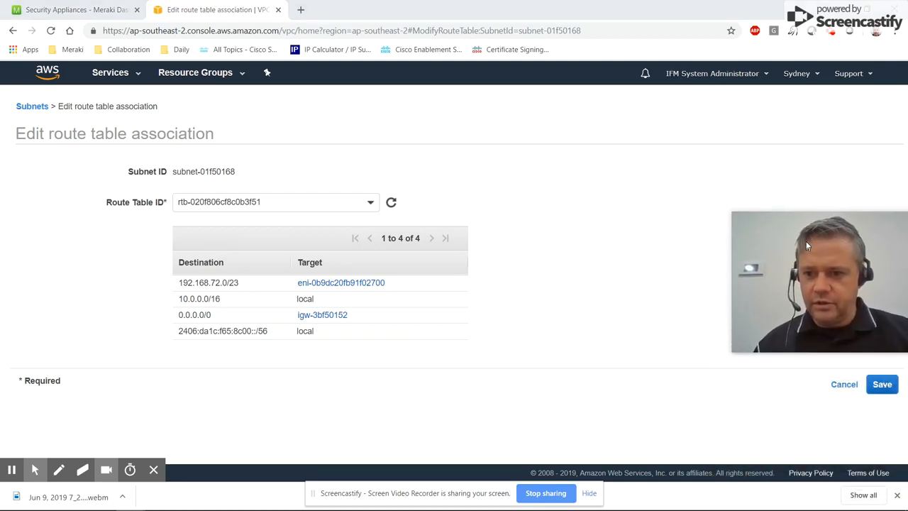
left_click(882, 383)
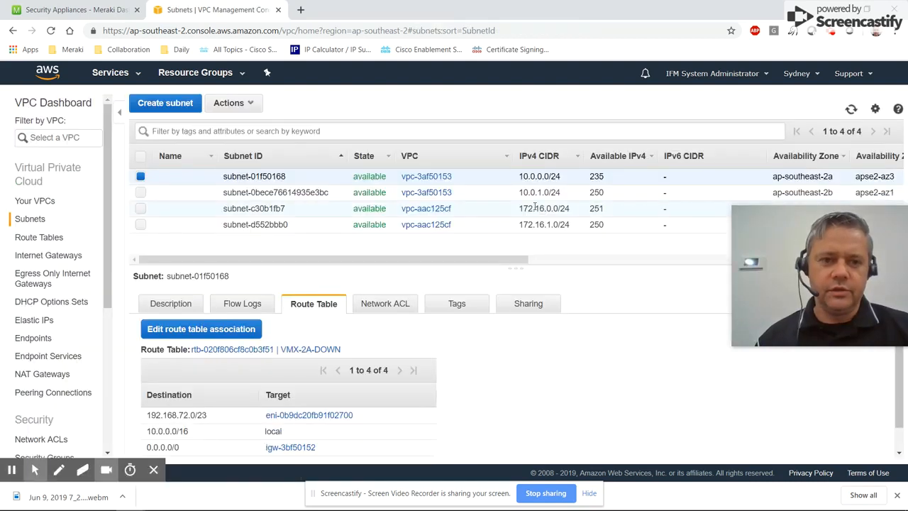
Change subnet-0bece76614935e3bc (10.0.1.0/24) route table association to VMX-2B-UP (rtb-0ea13cbf22d21c28b) and save
left_click(140, 176)
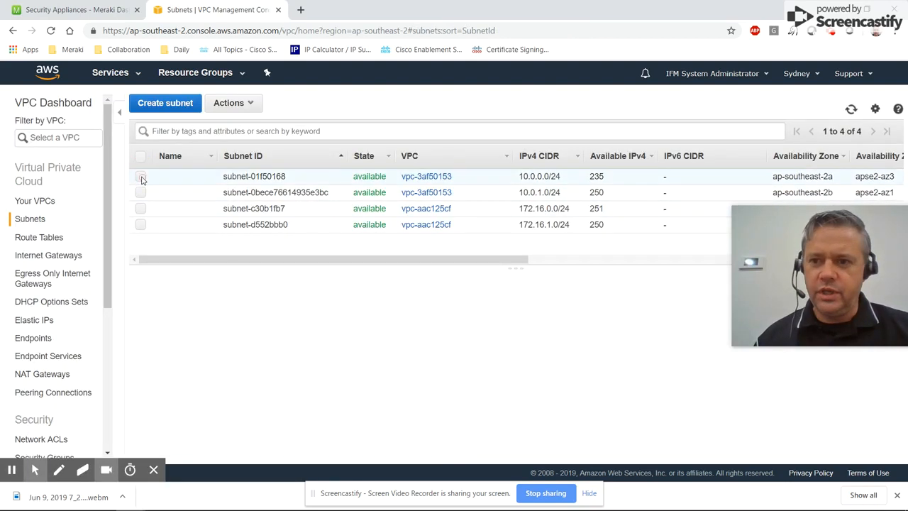
left_click(141, 193)
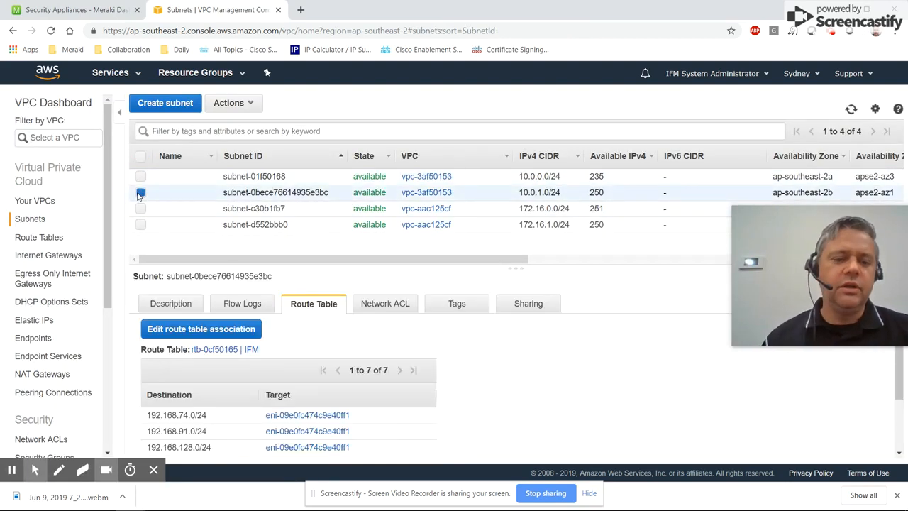
left_click(202, 329)
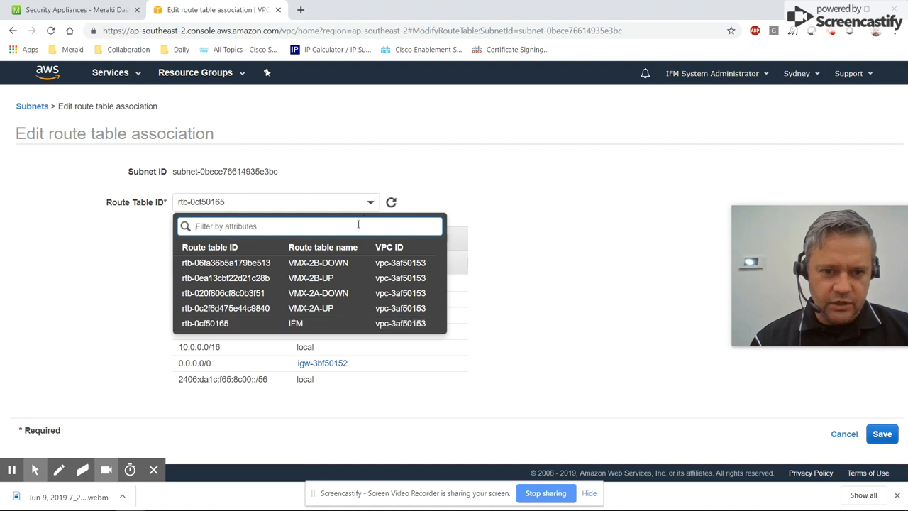
left_click(226, 277)
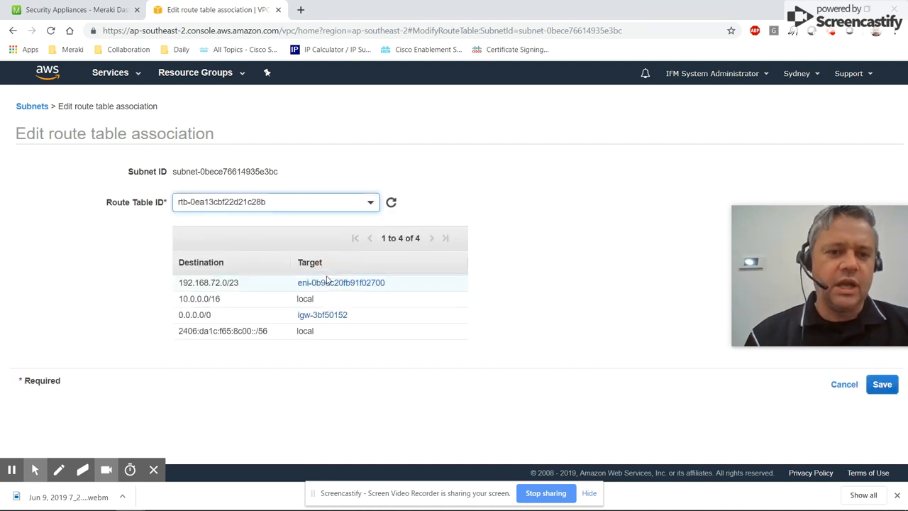
left_click(883, 383)
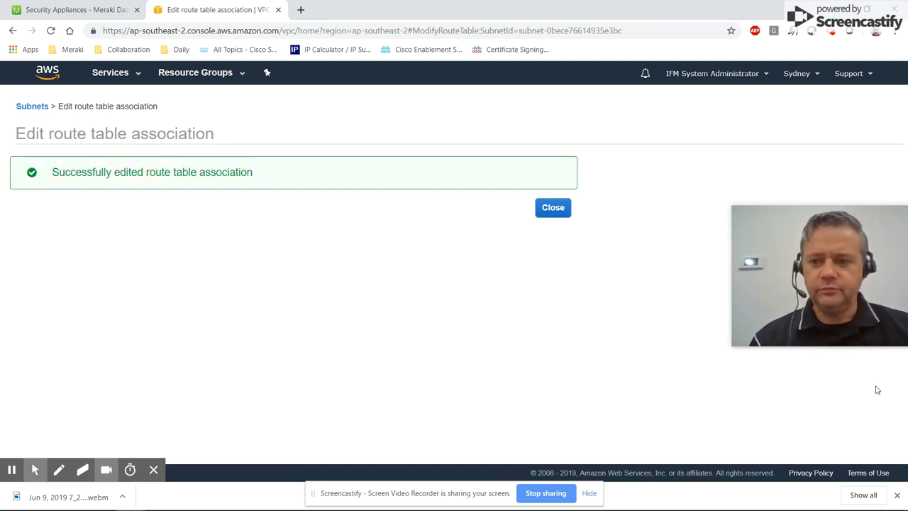
left_click(553, 207)
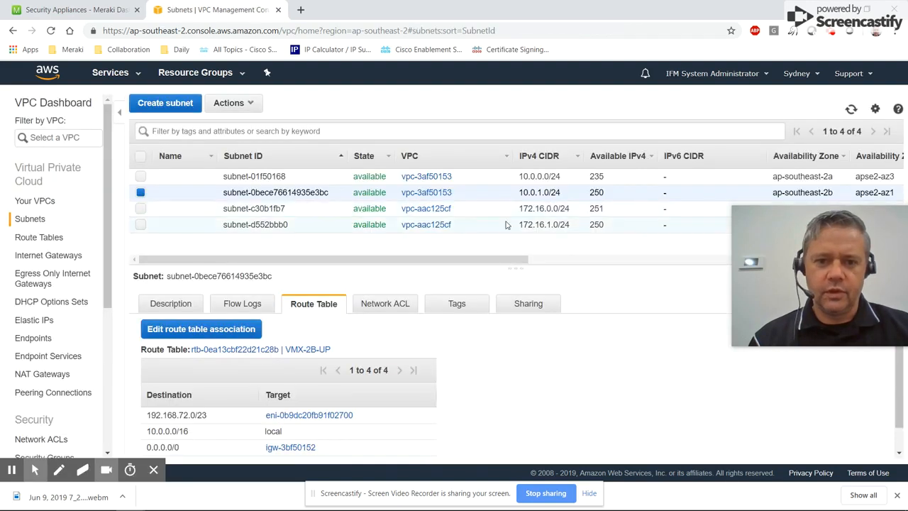
left_click_drag(283, 258, 418, 258)
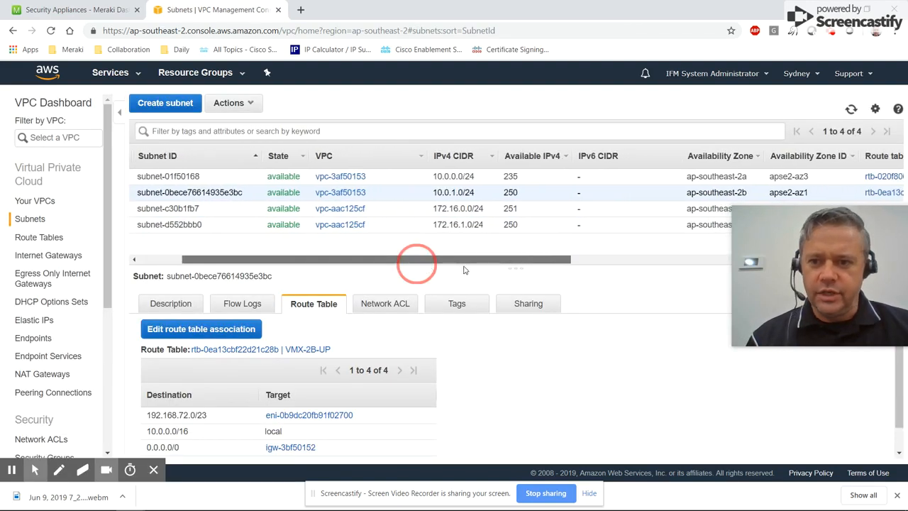
scroll("right", 3)
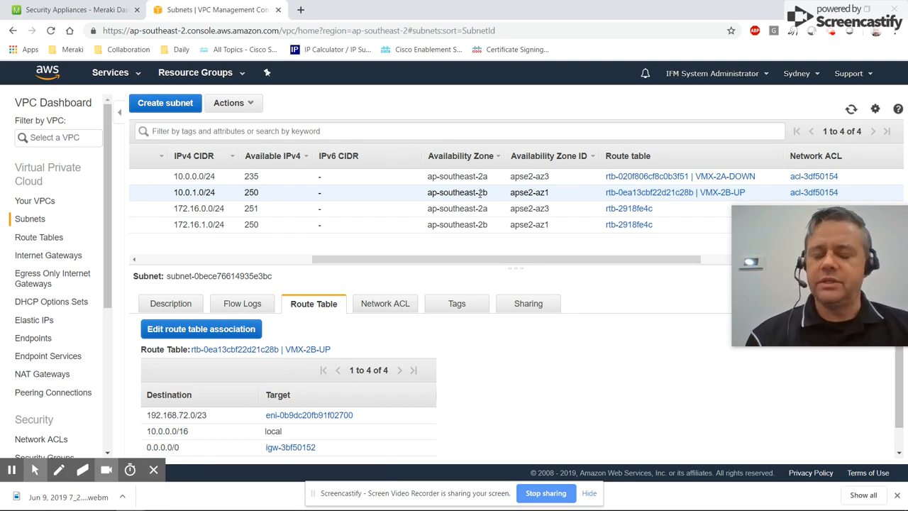
mouse_move(547, 193)
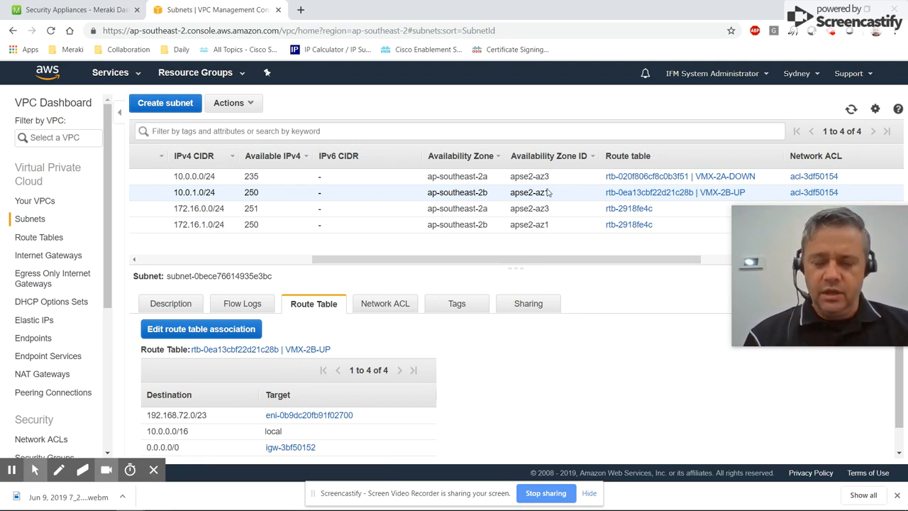
mouse_move(546, 193)
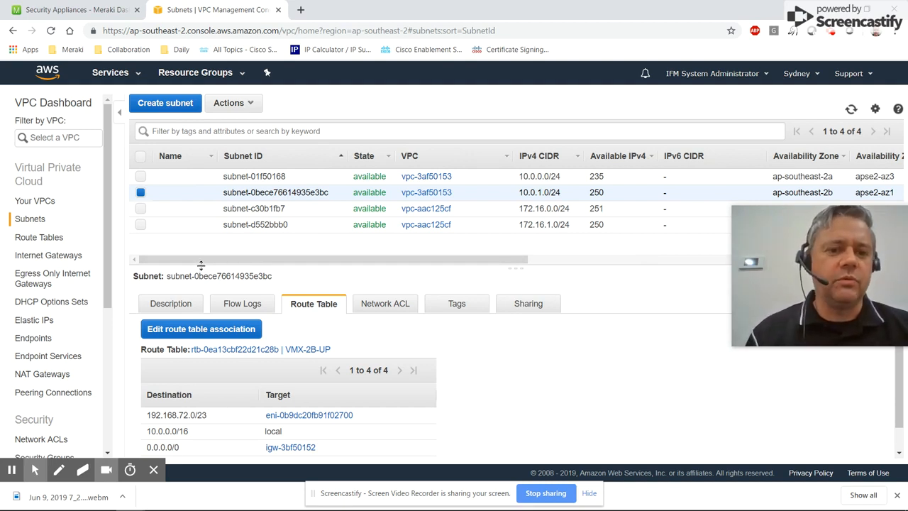
mouse_move(183, 258)
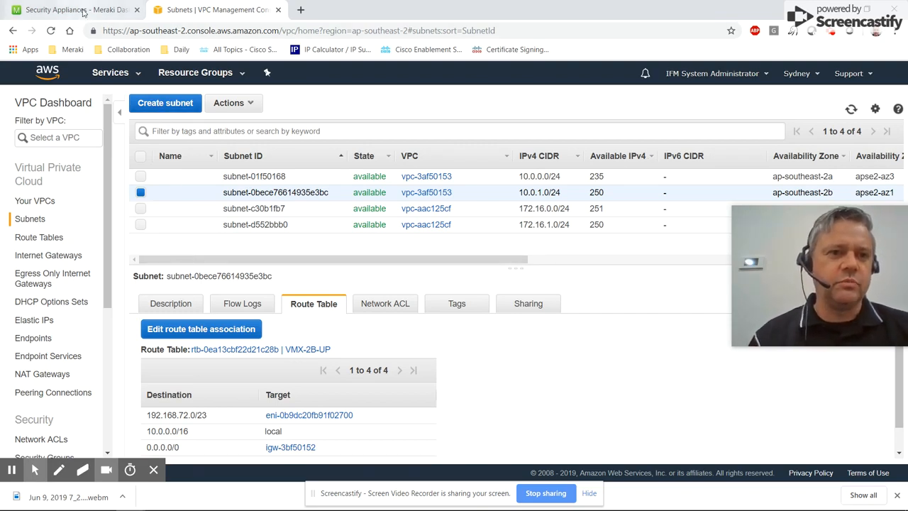
Show the Meraki appliance route table with 10.0.0.0/23 via VPN peers ap-southeast-2a and 2b
left_click(71, 9)
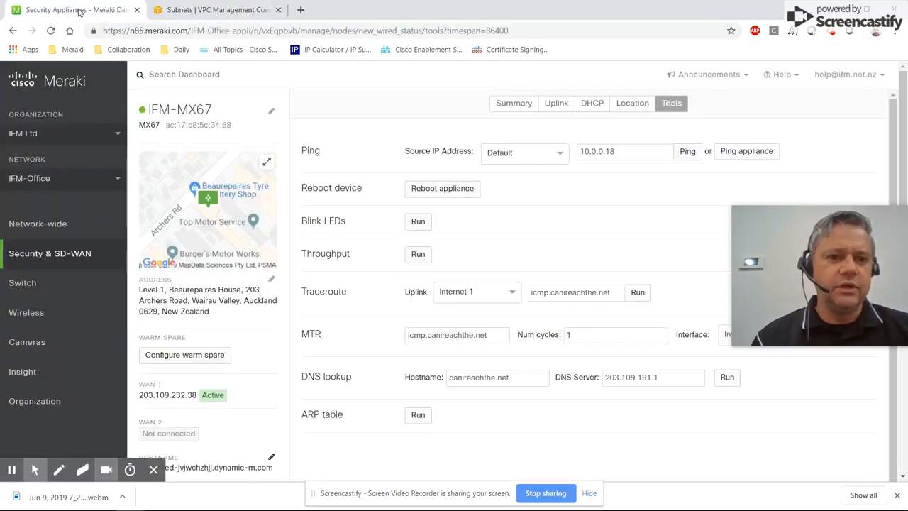
left_click(37, 224)
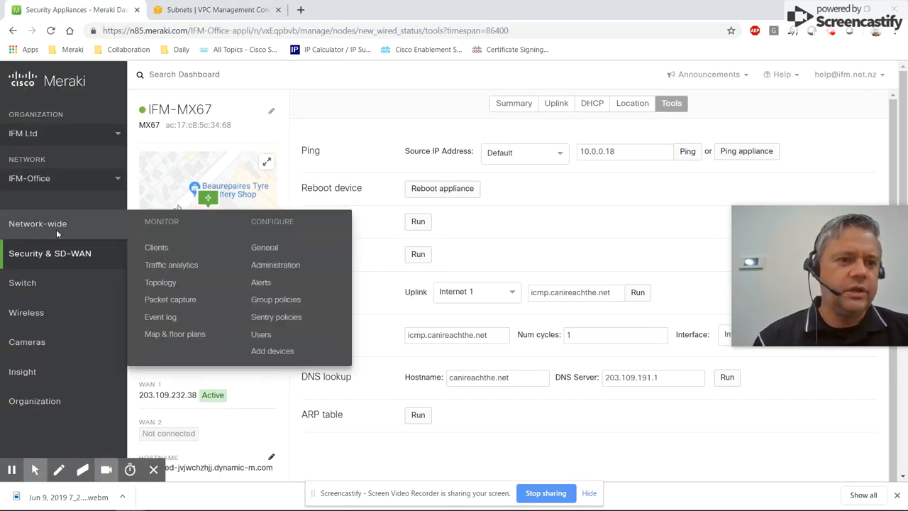
left_click(49, 252)
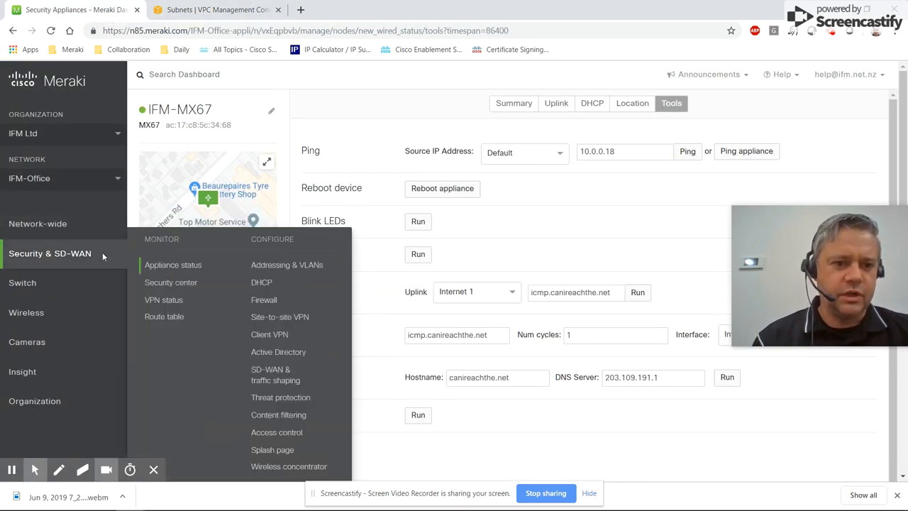
left_click(165, 316)
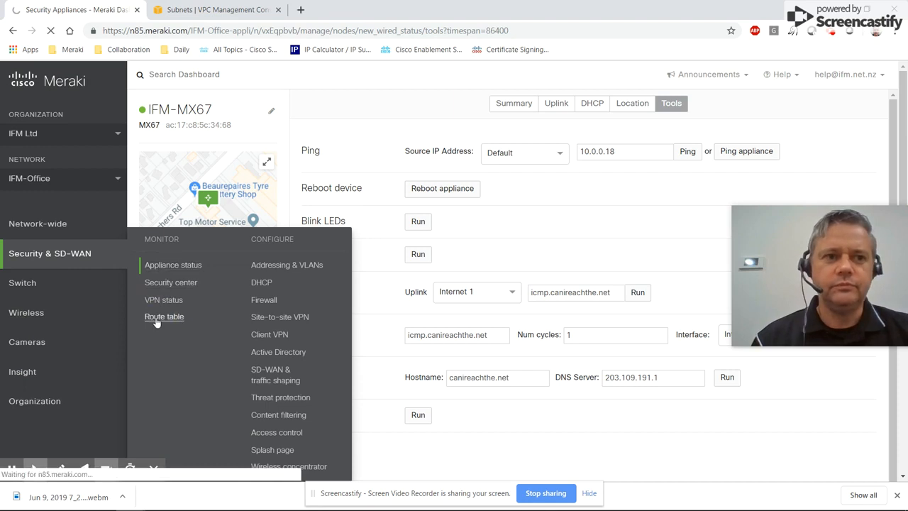
left_click(164, 317)
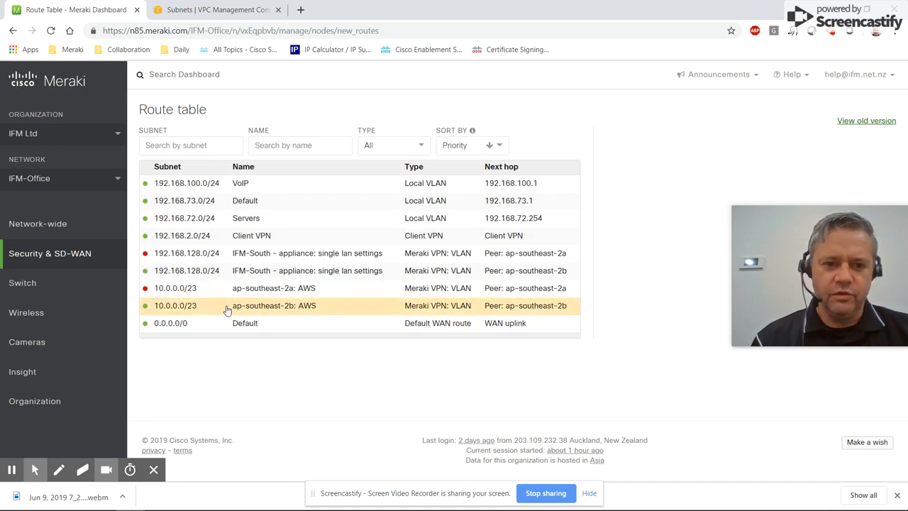
mouse_move(235, 305)
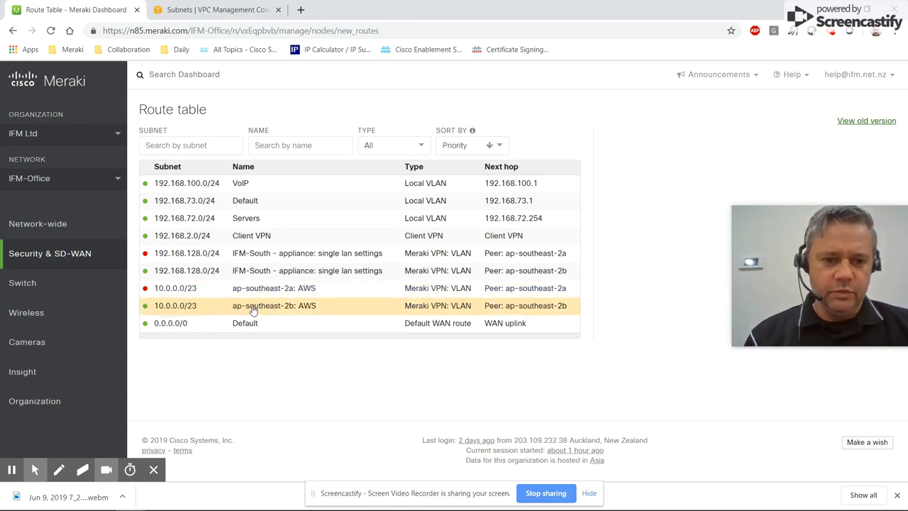
left_click(49, 252)
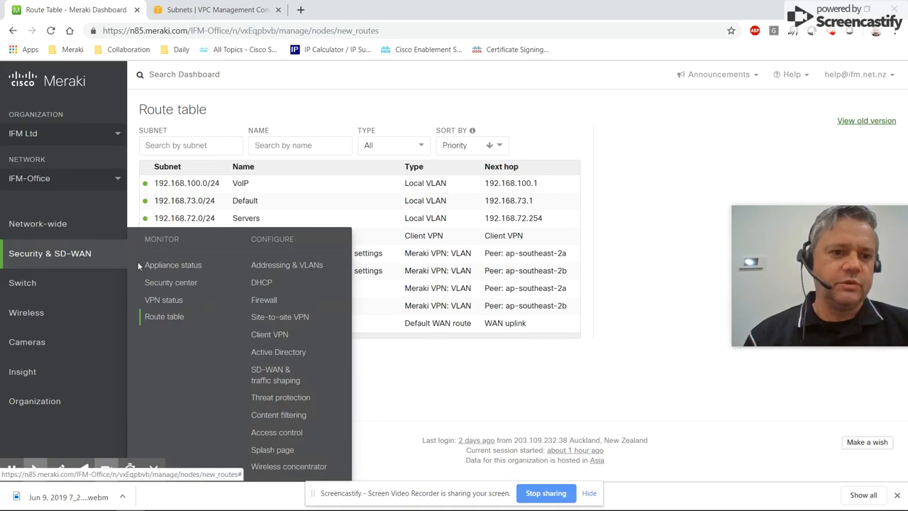
From IFM-MX67 Appliance status Tools, ping 10.0.0.18 and confirm 0% loss
left_click(173, 265)
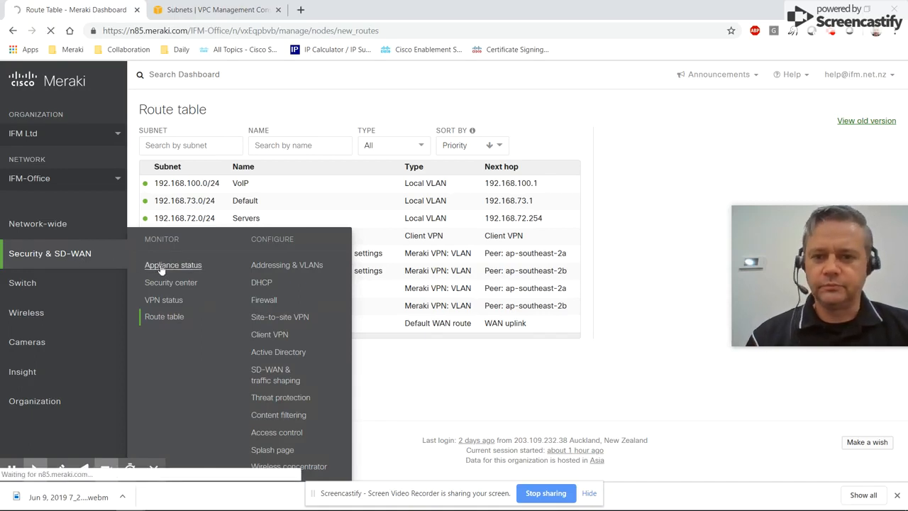
left_click(173, 265)
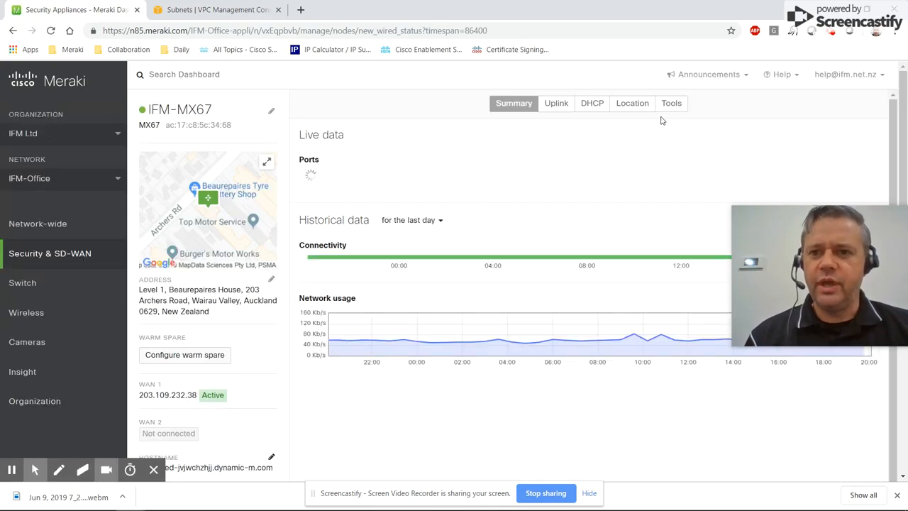
left_click(669, 102)
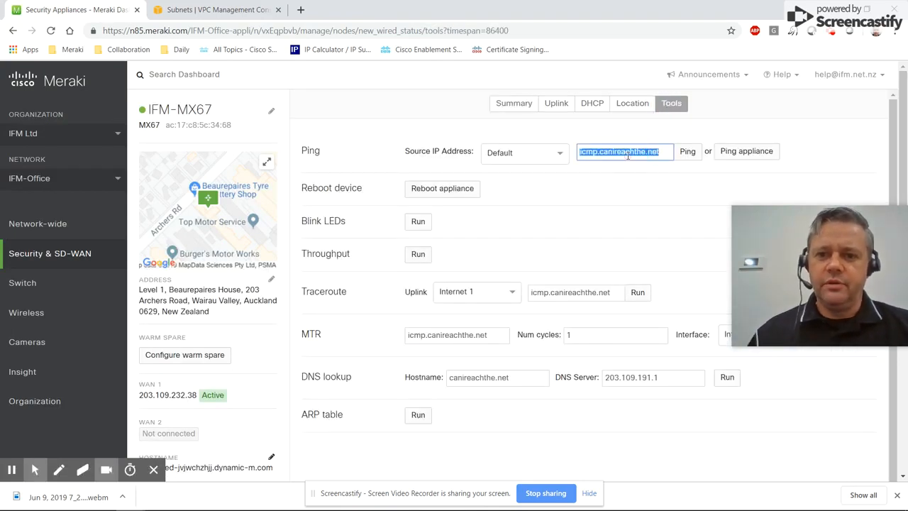
type("10.0.0.18")
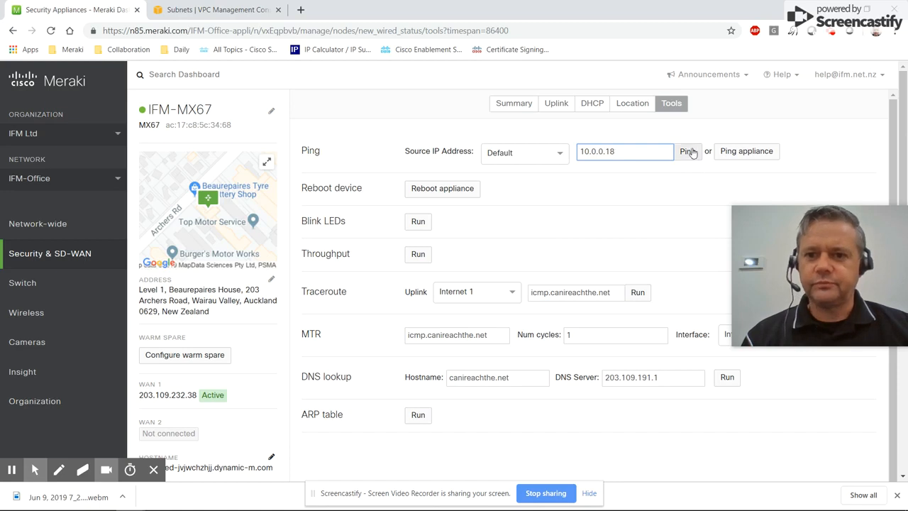
left_click(687, 151)
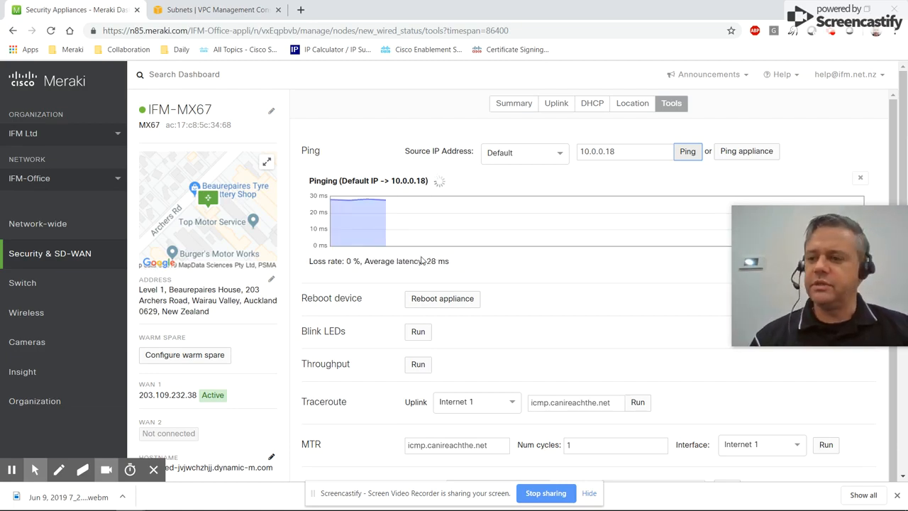
mouse_move(638, 215)
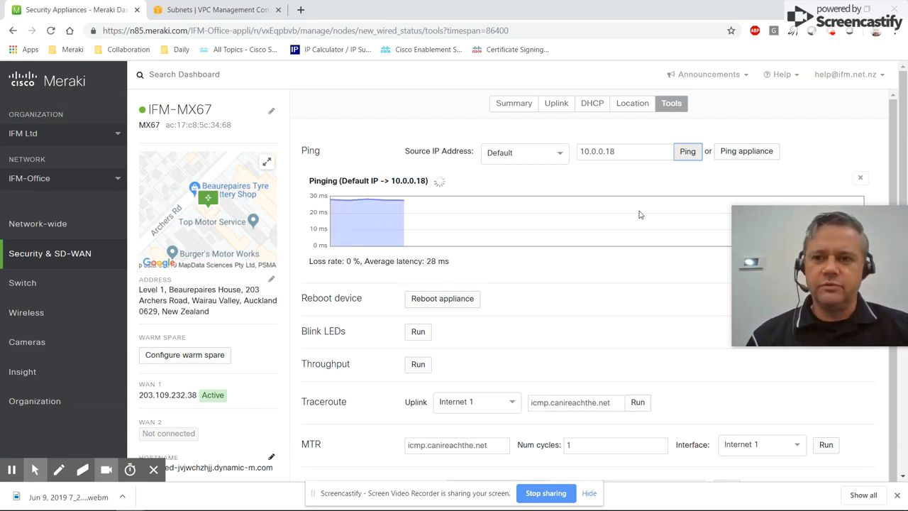
mouse_move(831, 34)
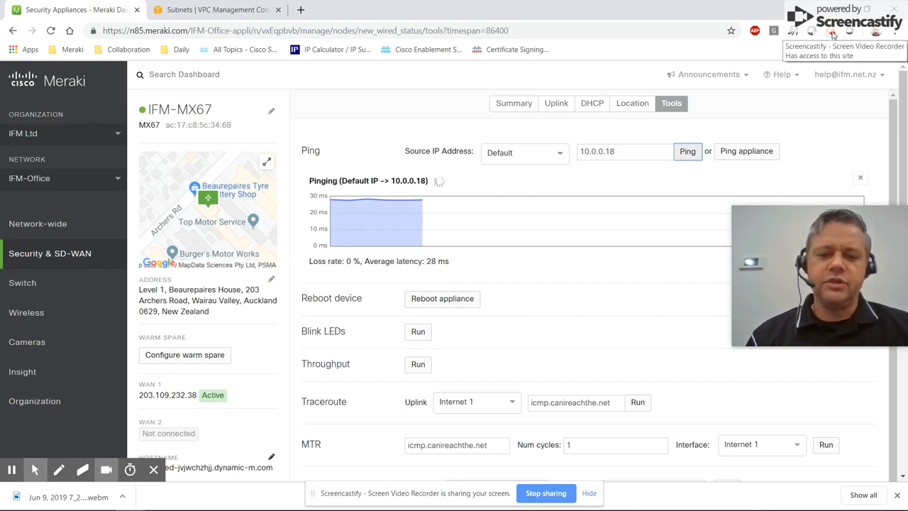